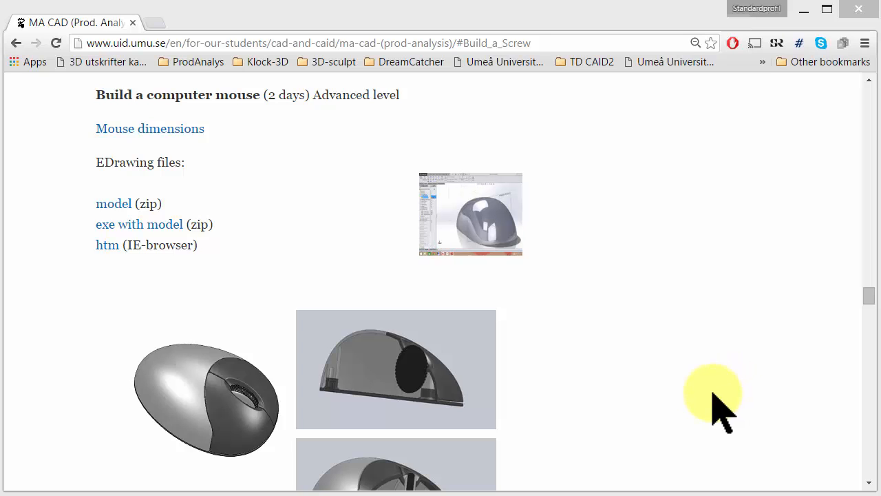
mouse_move(130, 135)
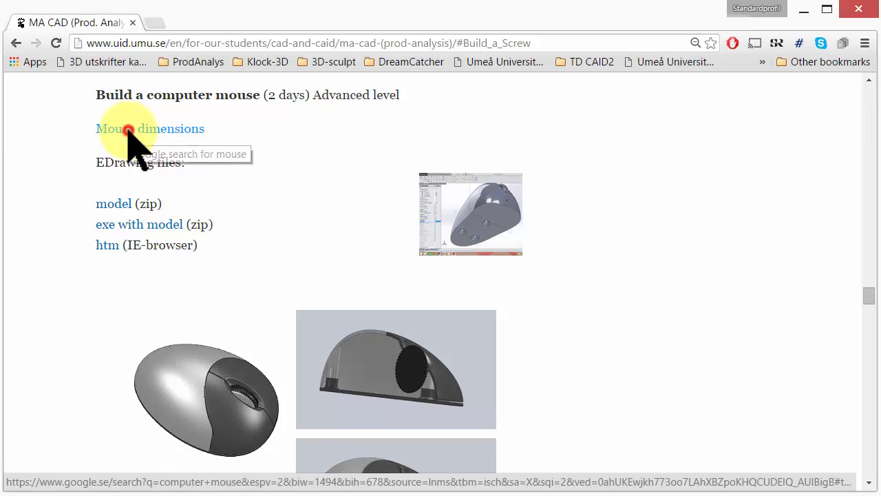
Step: Open the 'Mouse dimensions' link to view the Logitech M320 dimensions image in Chrome
left_click(127, 130)
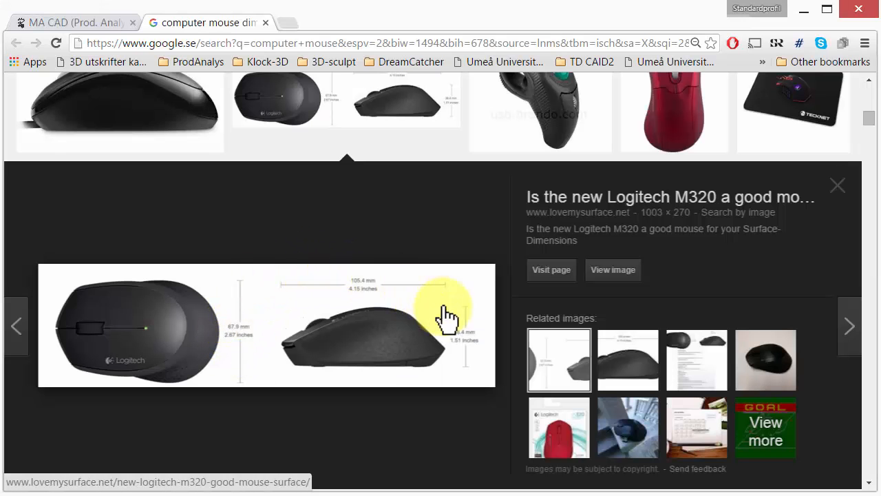
mouse_move(239, 349)
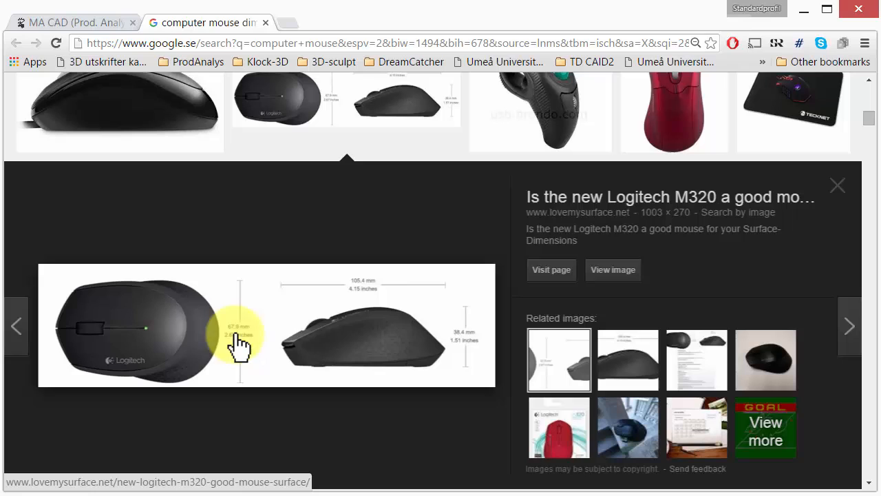
mouse_move(363, 306)
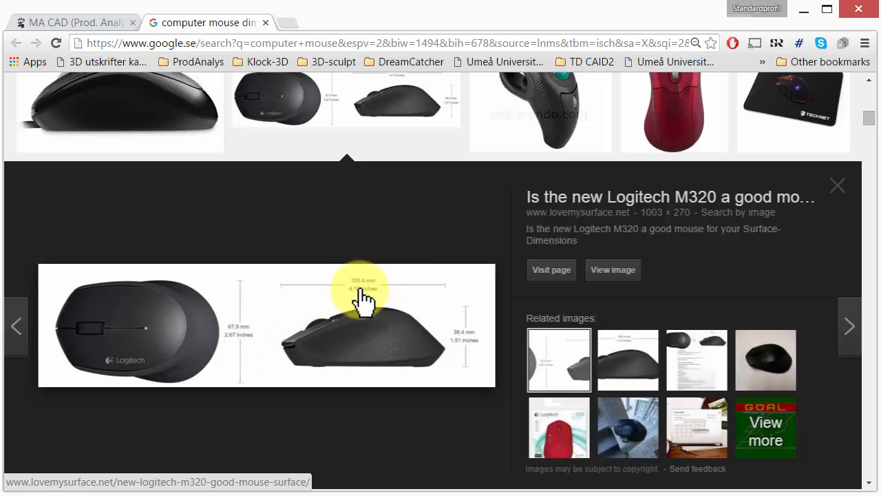
mouse_move(237, 347)
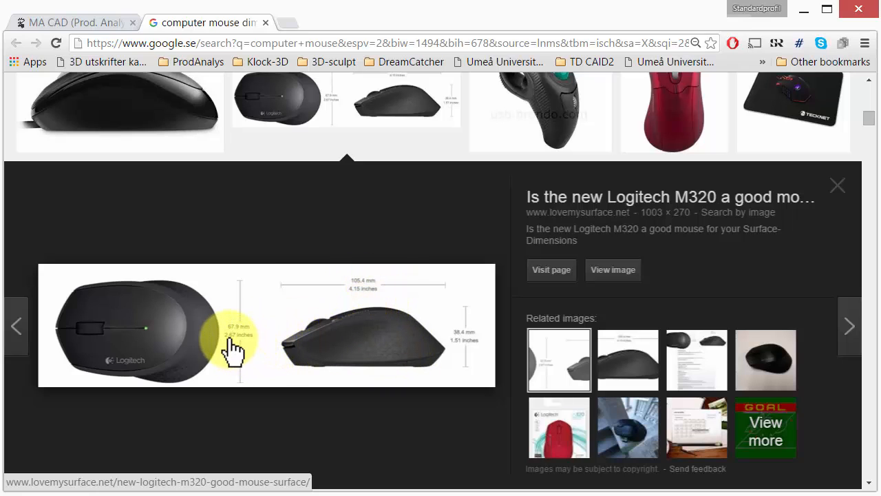
mouse_move(440, 369)
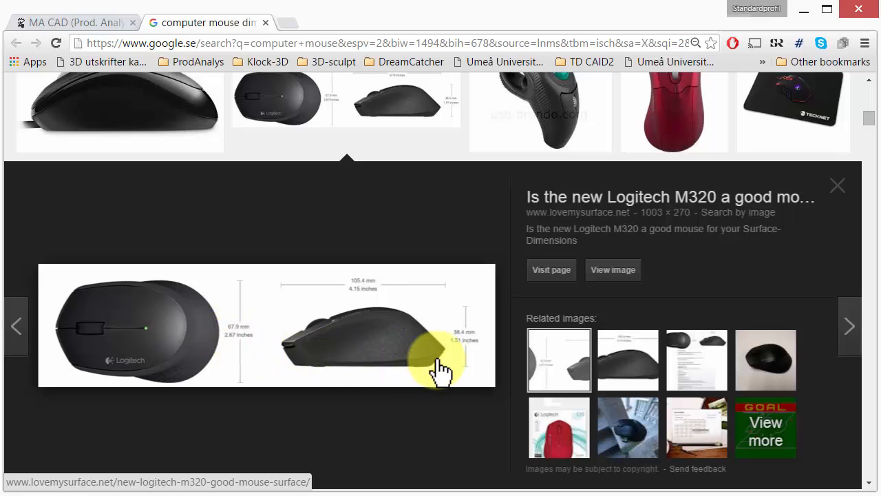
mouse_move(474, 358)
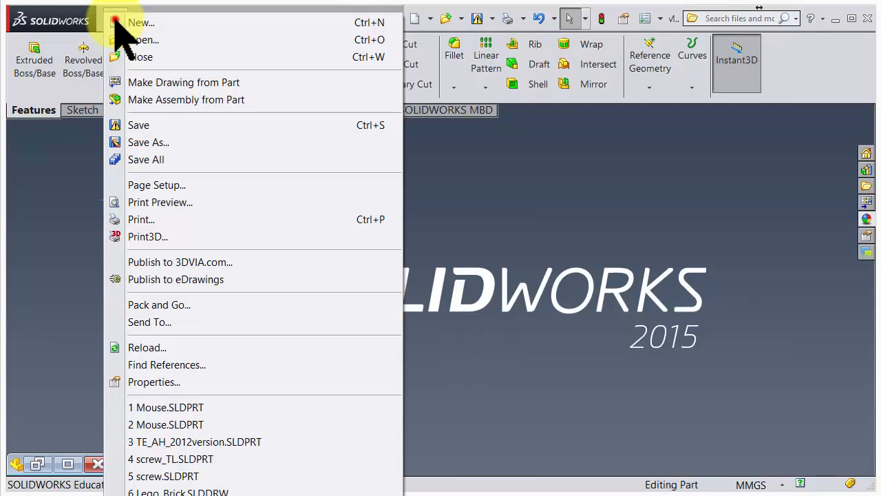
mouse_move(145, 23)
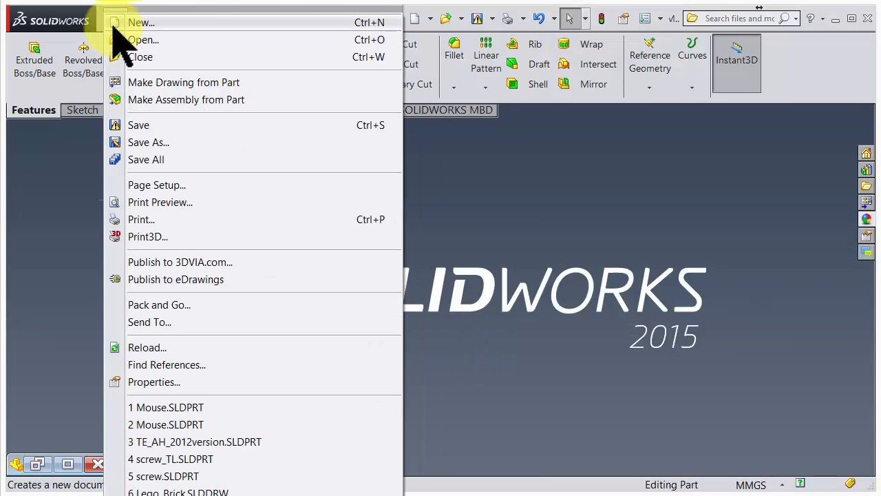
Step: Create a new Part document and select the Front Plane in the design tree
left_click(141, 19)
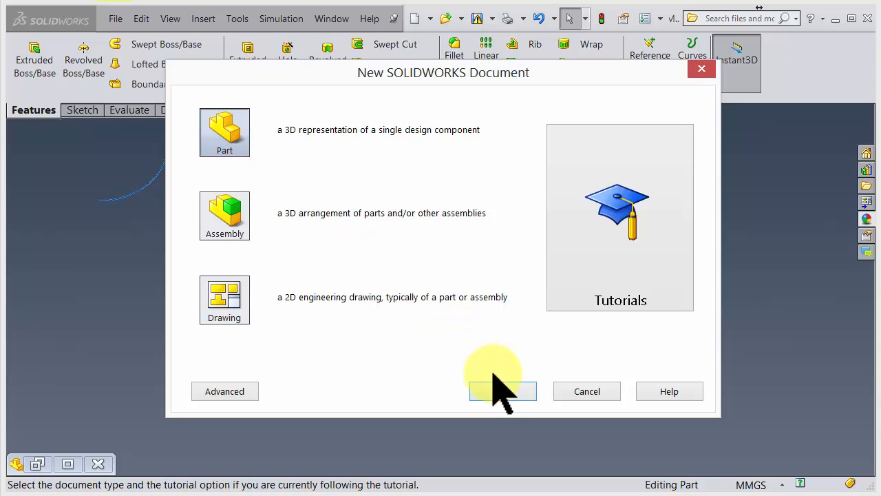
left_click(504, 391)
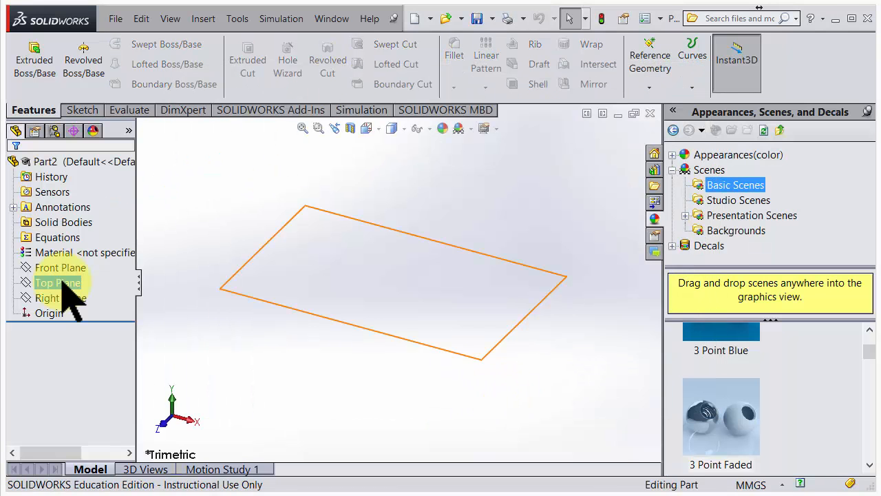
left_click(61, 268)
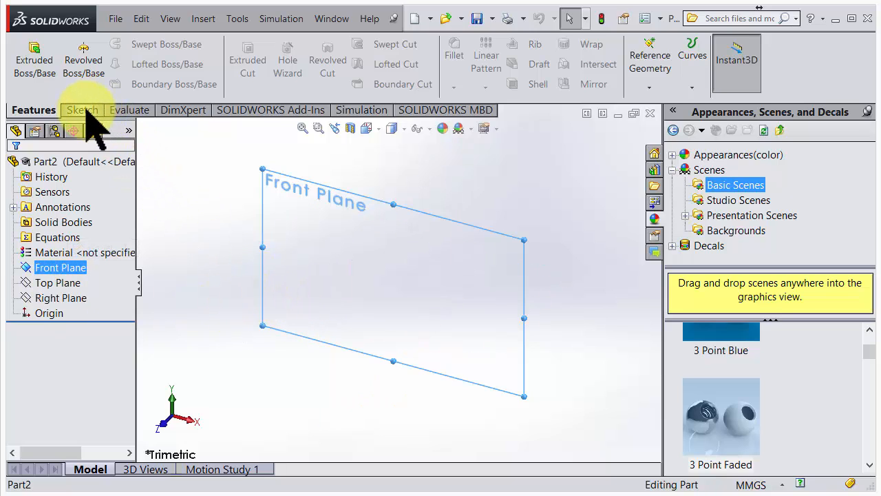
Step: Sketch a horizontal centerline from the origin on the Front Plane and dimension it to 100 mm
left_click(83, 110)
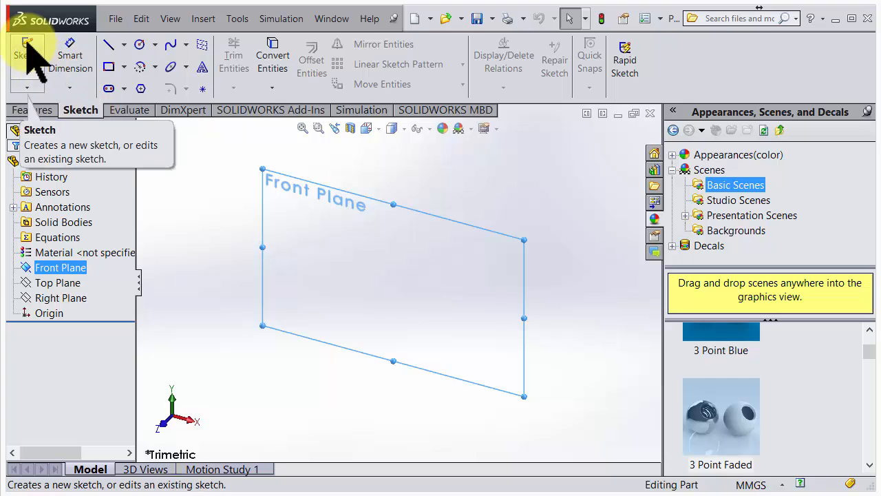
left_click(26, 50)
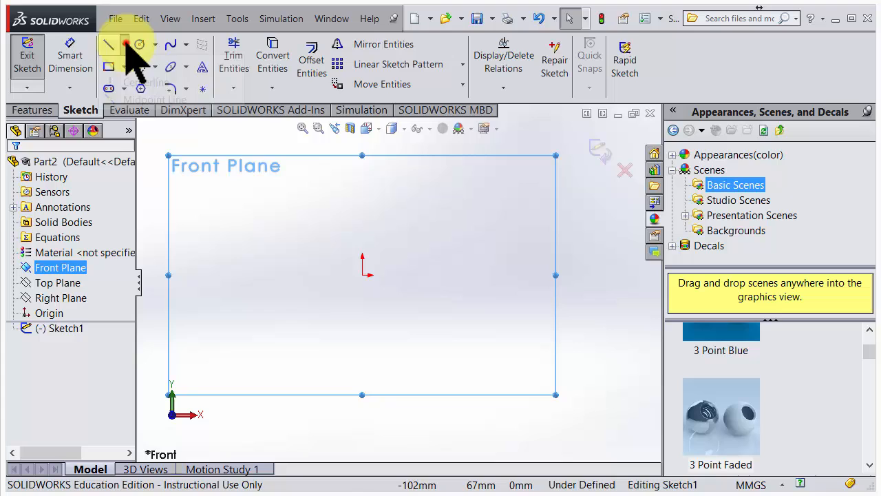
left_click(110, 44)
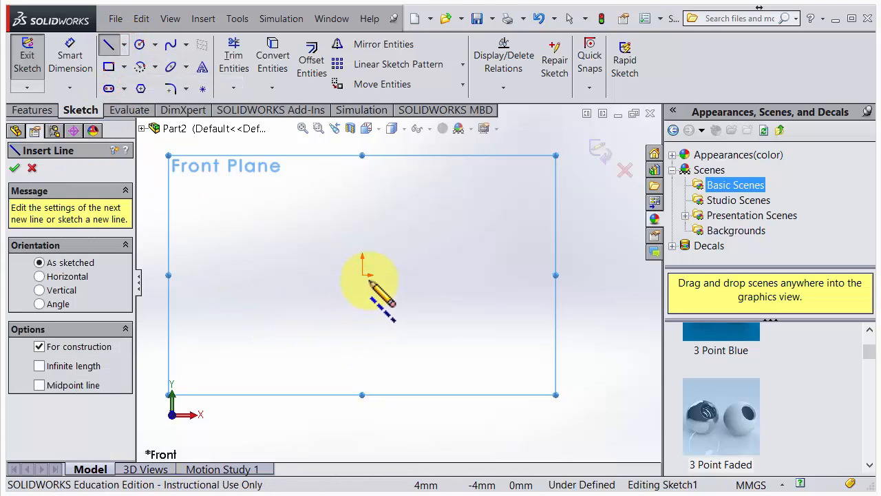
left_click_drag(363, 275, 521, 274)
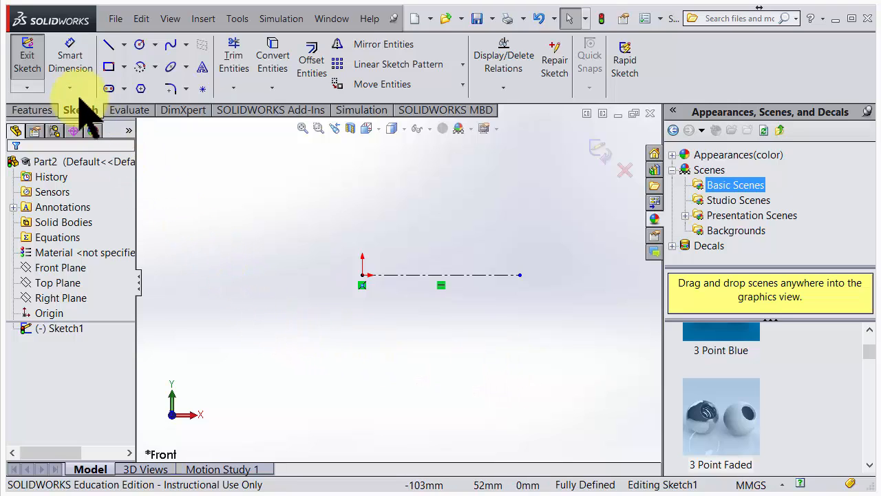
left_click(423, 275)
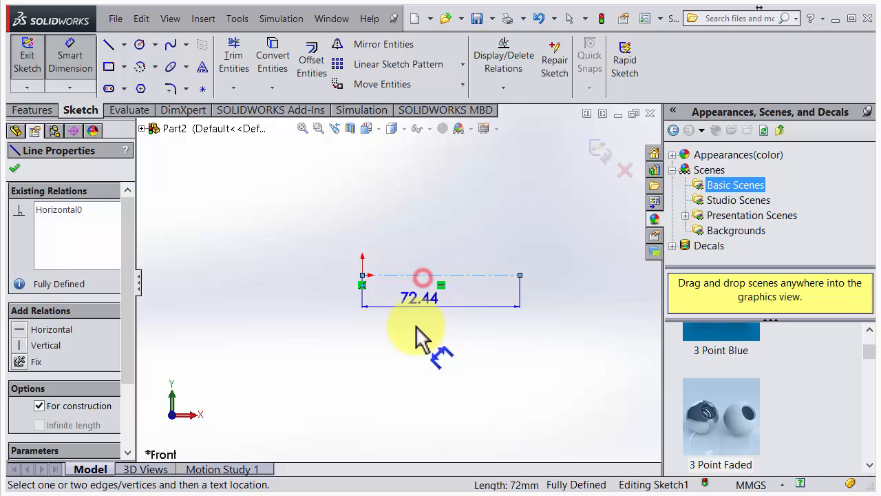
double_click(418, 298)
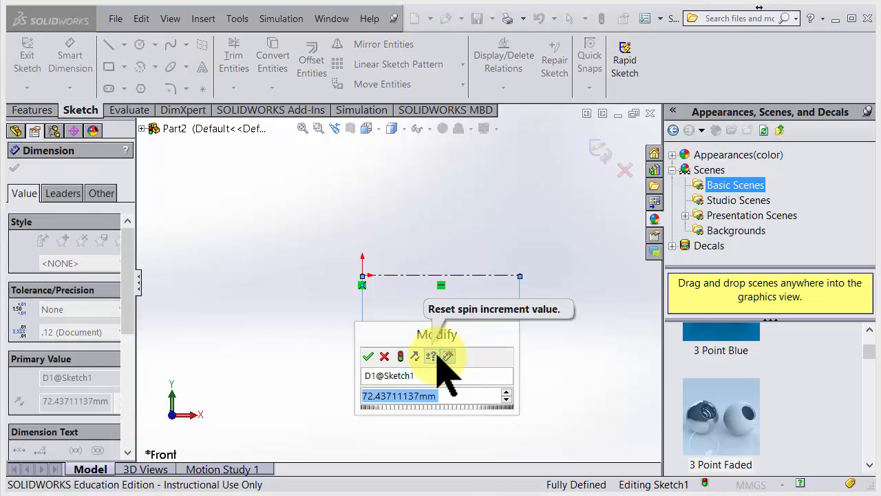
left_click(367, 355)
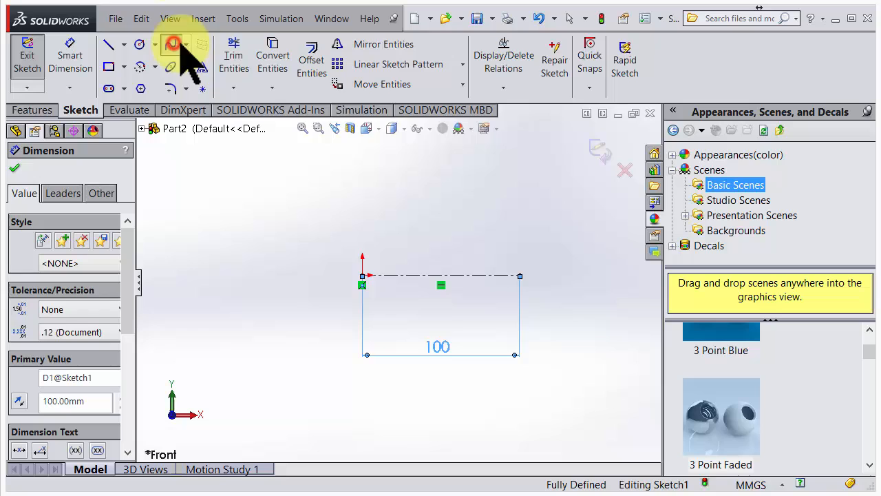
Step: Draw a spline arching over the centerline with a vertical start tangent and reshape its far end
left_click(170, 44)
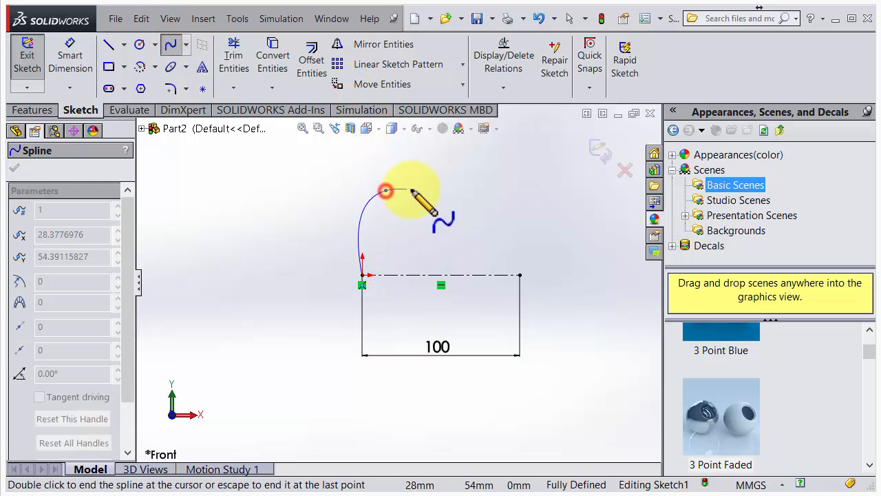
left_click(515, 273)
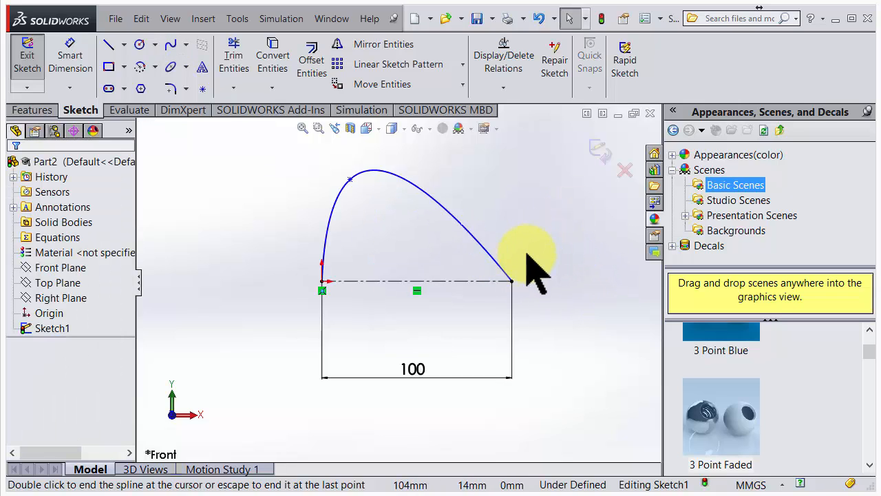
mouse_move(353, 185)
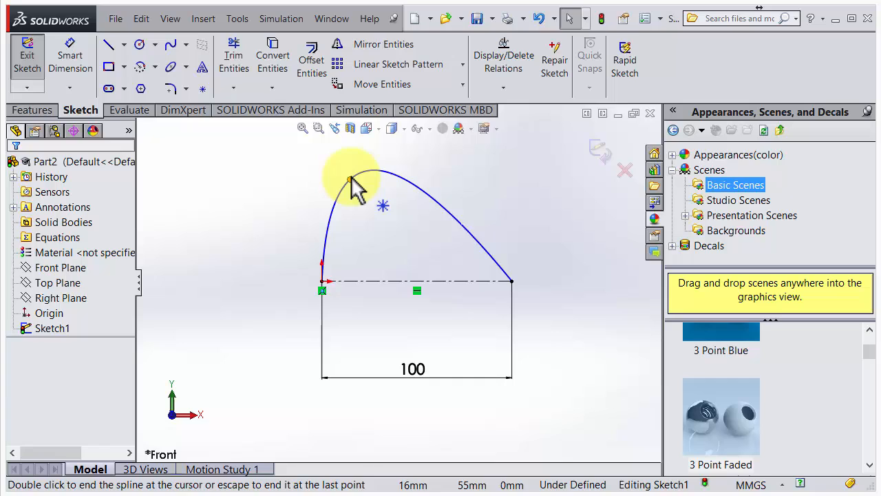
left_click(385, 192)
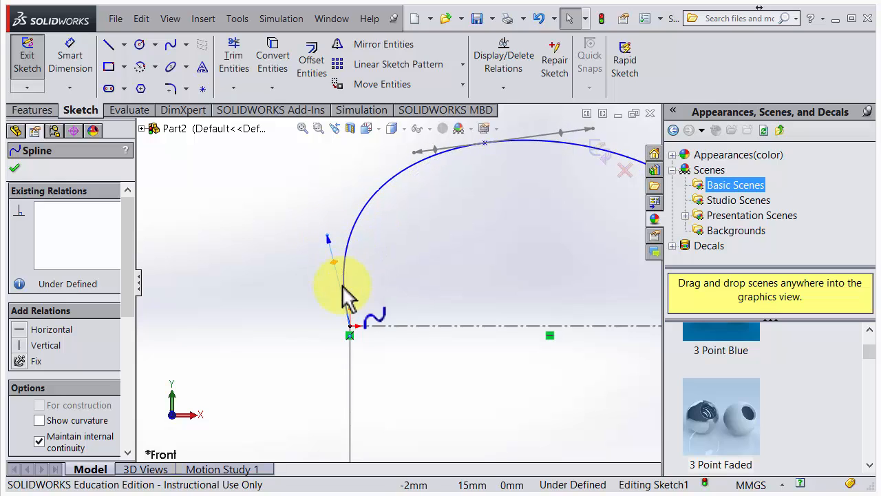
left_click_drag(347, 289, 337, 248)
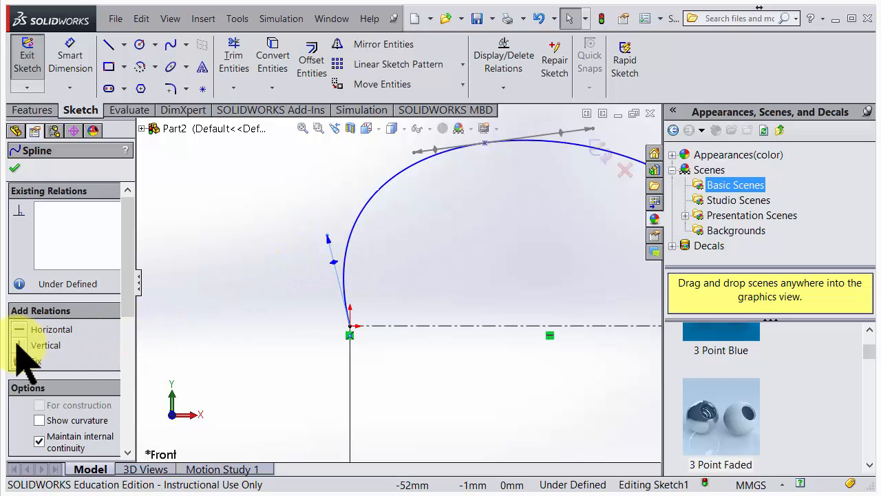
mouse_move(46, 345)
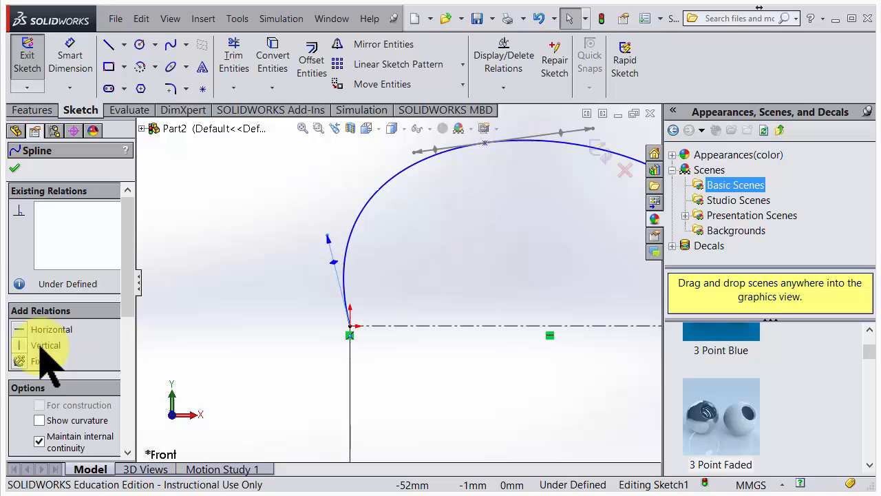
left_click(46, 344)
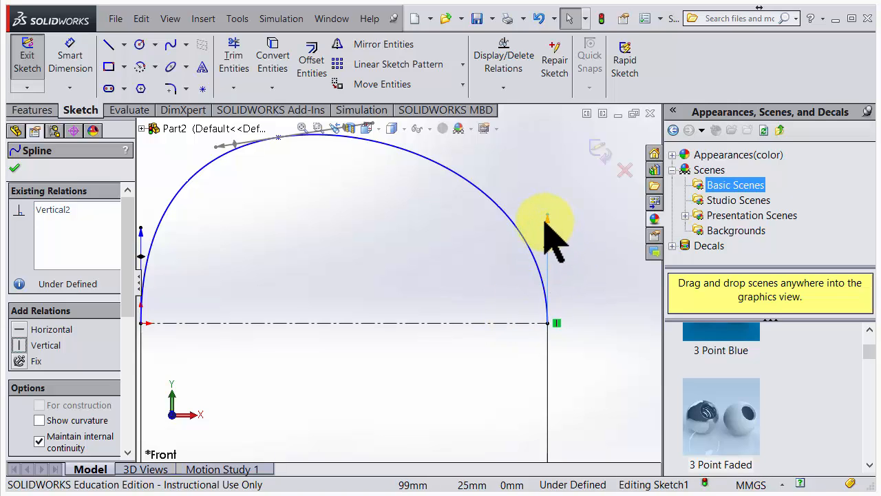
left_click_drag(548, 223, 548, 285)
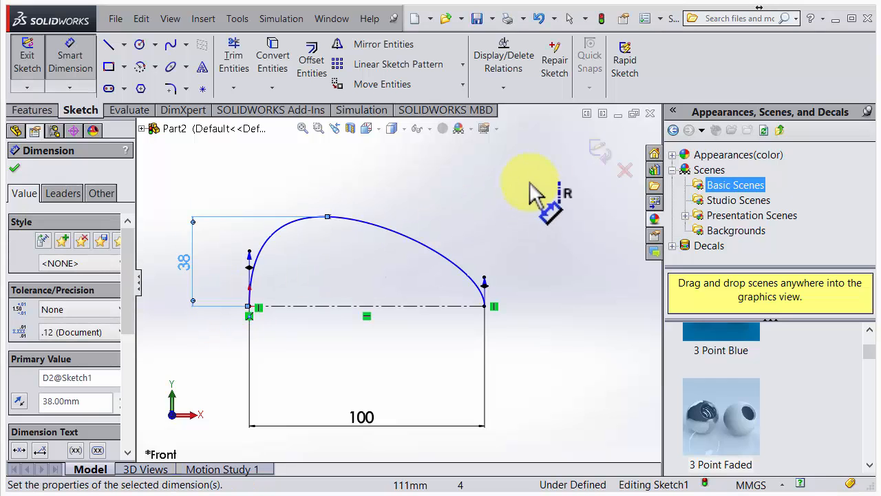
mouse_move(603, 172)
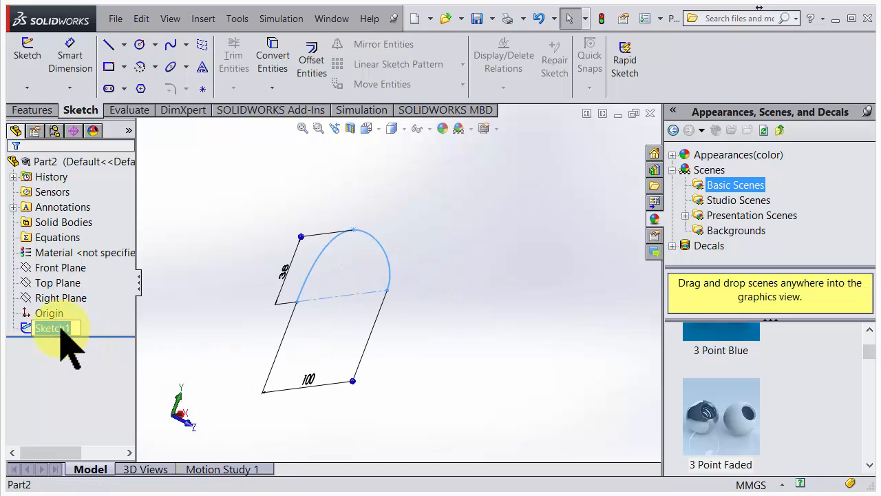
Step: Rename the closed arch sketch to Side_Profile in the design tree
type("Side")
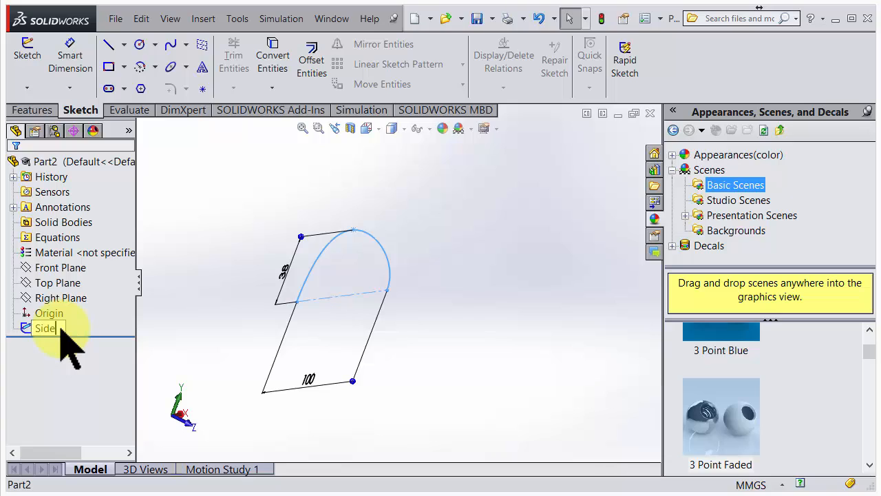
type("_Profile")
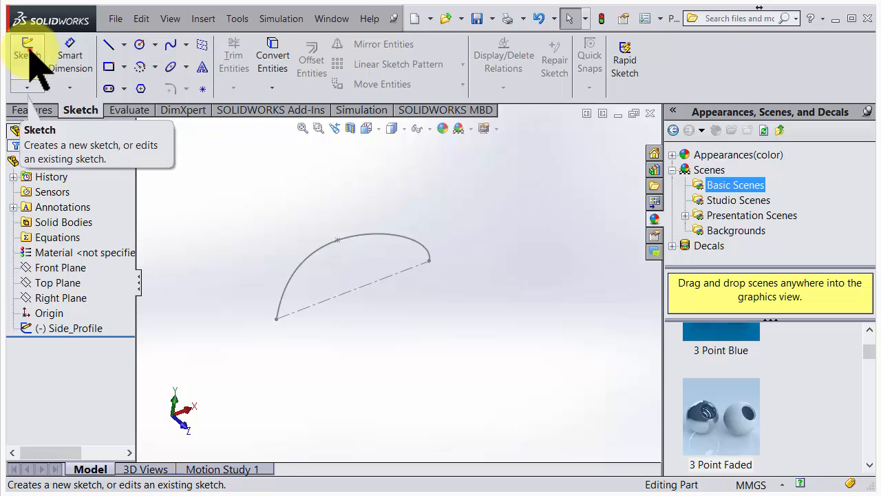
Step: In a new Top Plane sketch, draw the top outline spline from the origin with a vertical tangent there
left_click(28, 55)
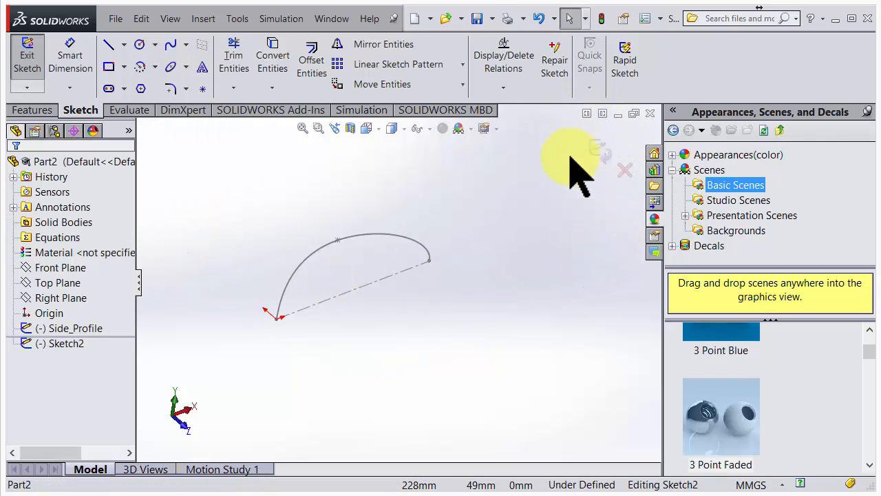
mouse_move(599, 207)
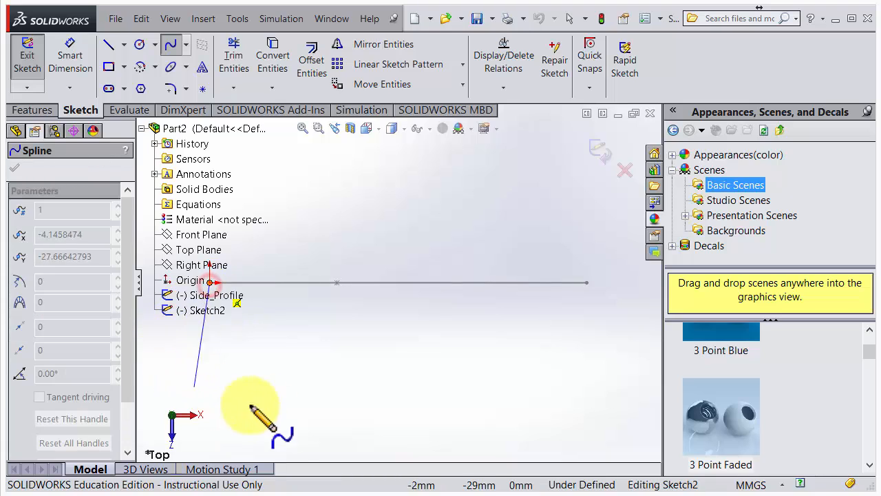
left_click_drag(248, 406, 310, 392)
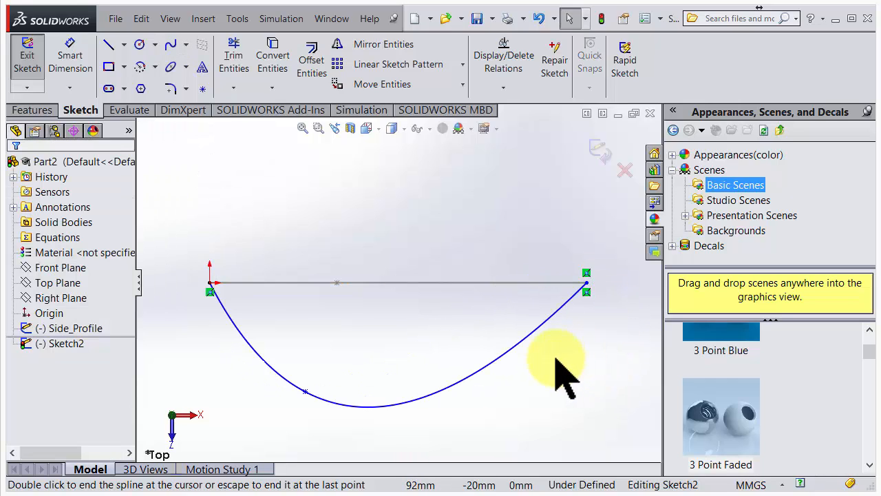
mouse_move(540, 369)
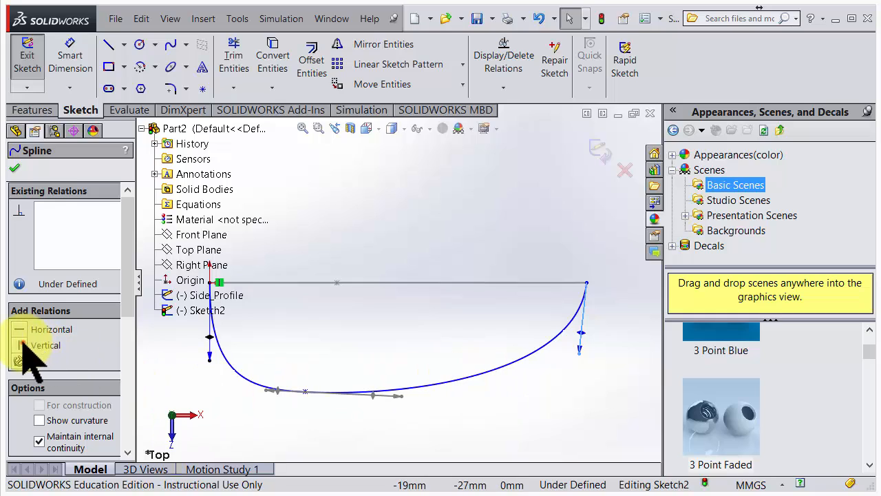
left_click(45, 346)
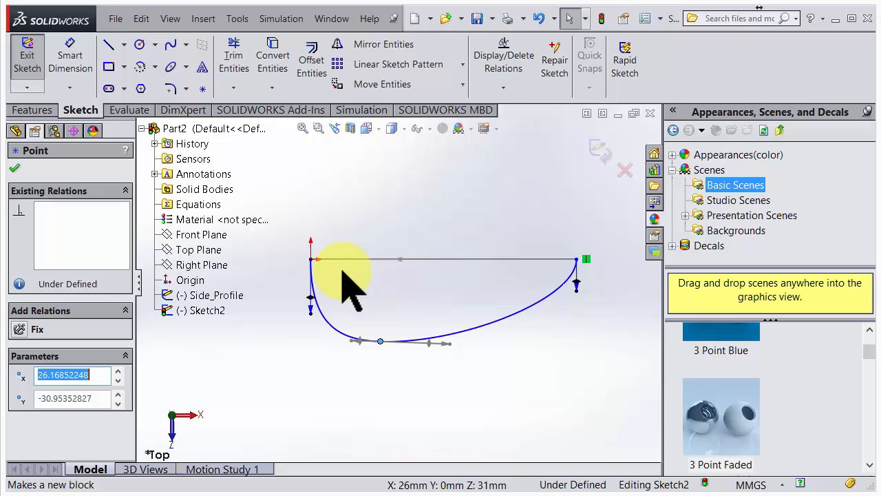
Step: Start a width dimension on the outline spline, checking the reference mouse image in Chrome meanwhile
left_click(124, 46)
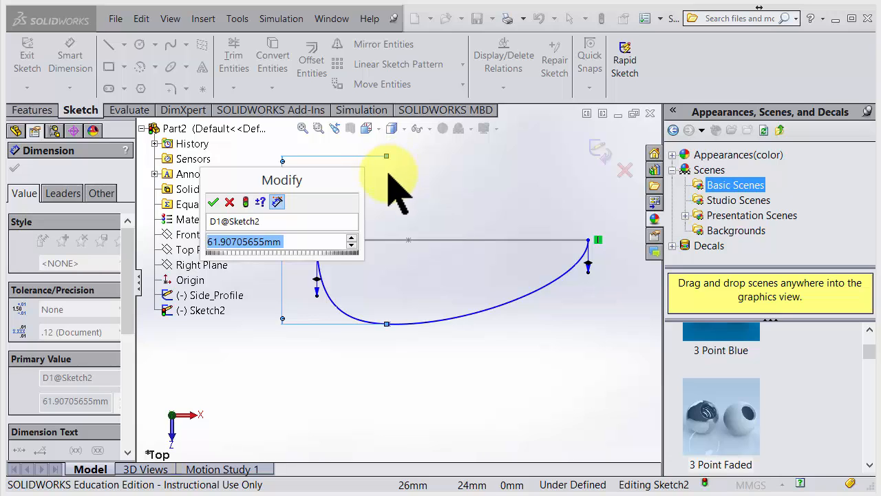
key("alt+tab")
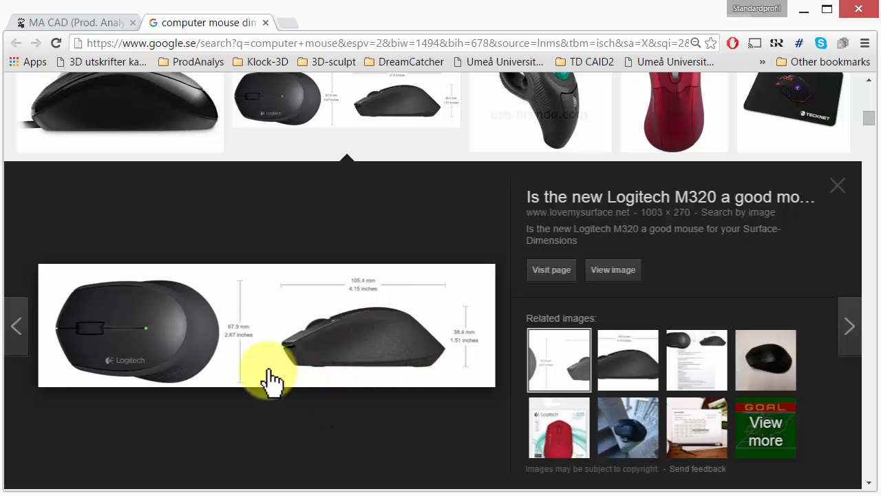
key("alt+tab")
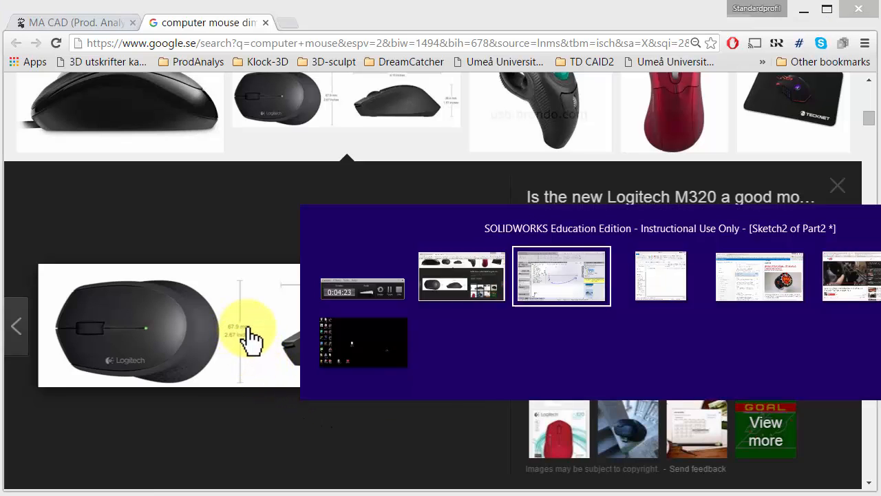
left_click(562, 277)
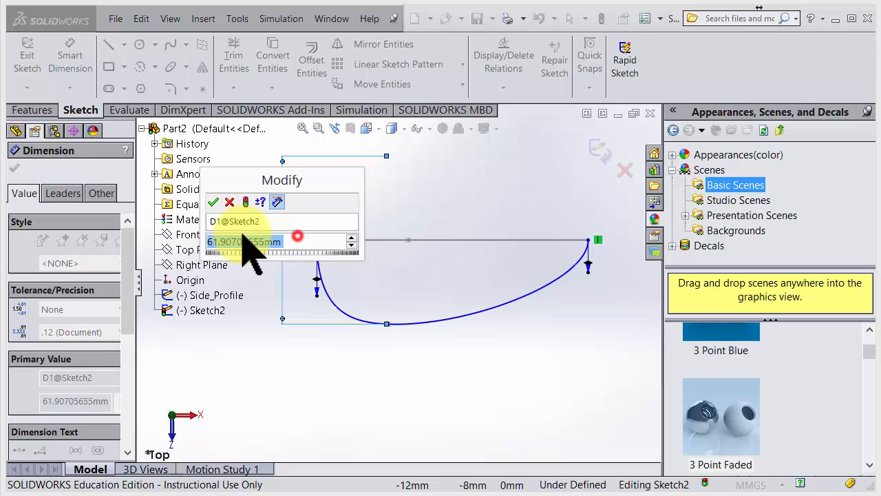
Step: Set the top outline's width dimension to 68 mm
type("68")
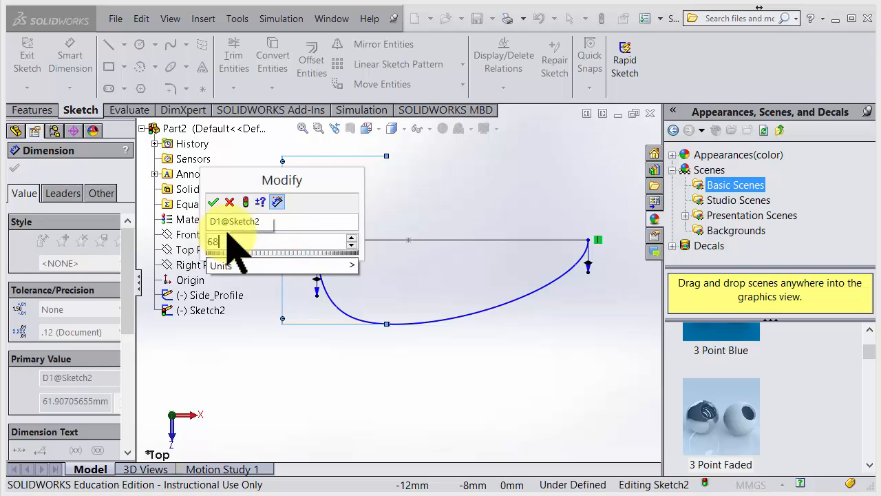
left_click(215, 201)
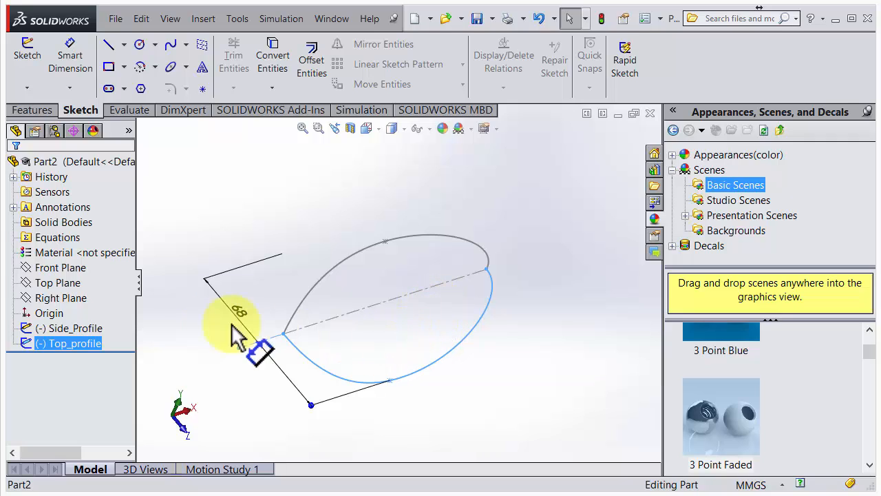
Step: Add Plane1 parallel to the Right Plane, dragged to an offset of about 35.7 mm
left_click(61, 297)
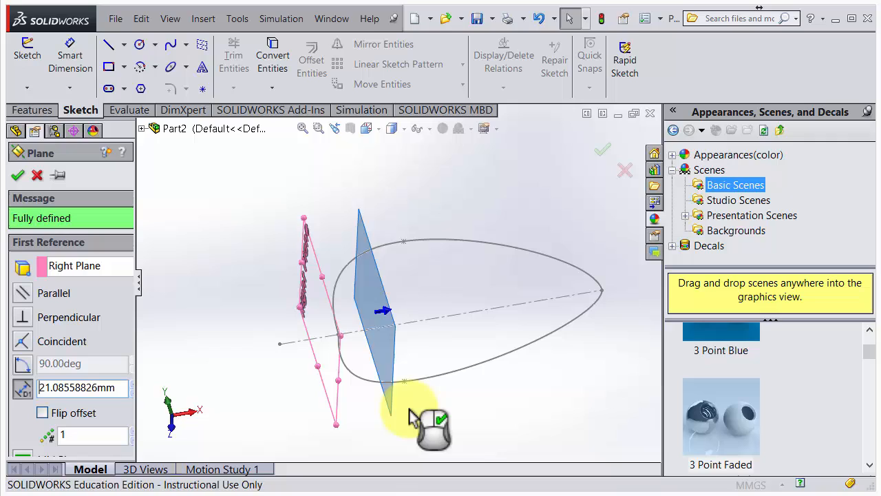
left_click_drag(386, 310, 424, 303)
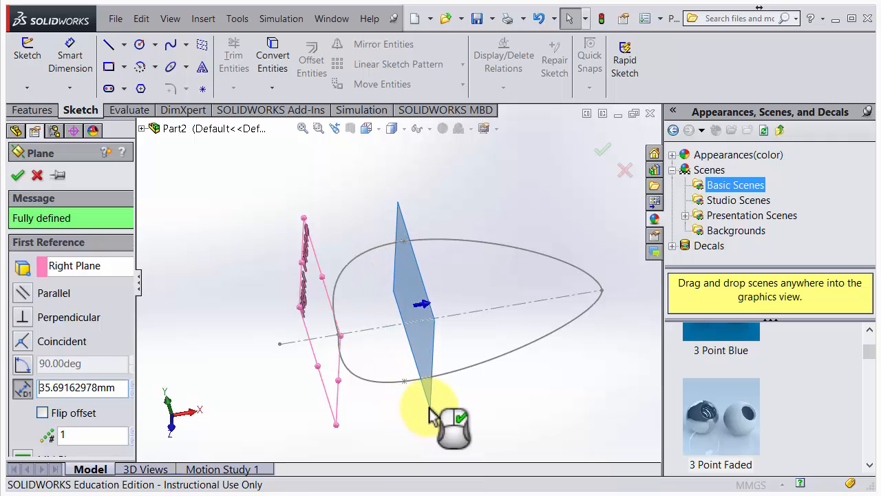
left_click_drag(452, 414, 468, 413)
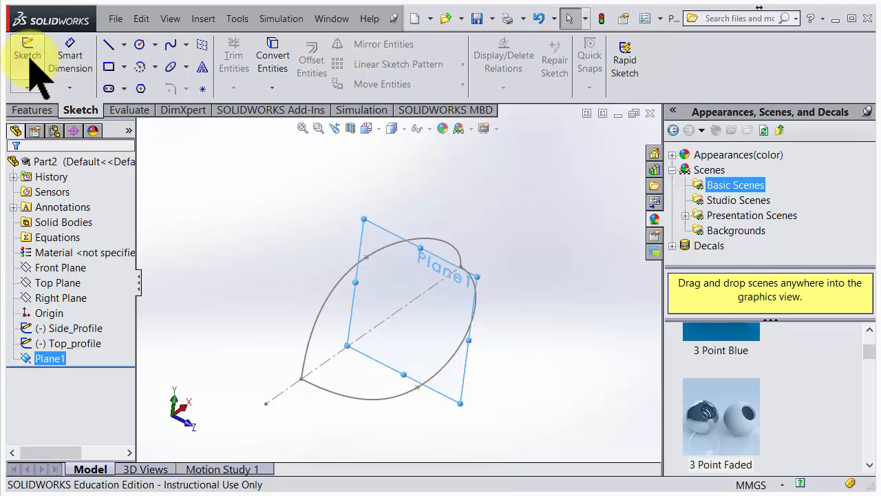
mouse_move(27, 55)
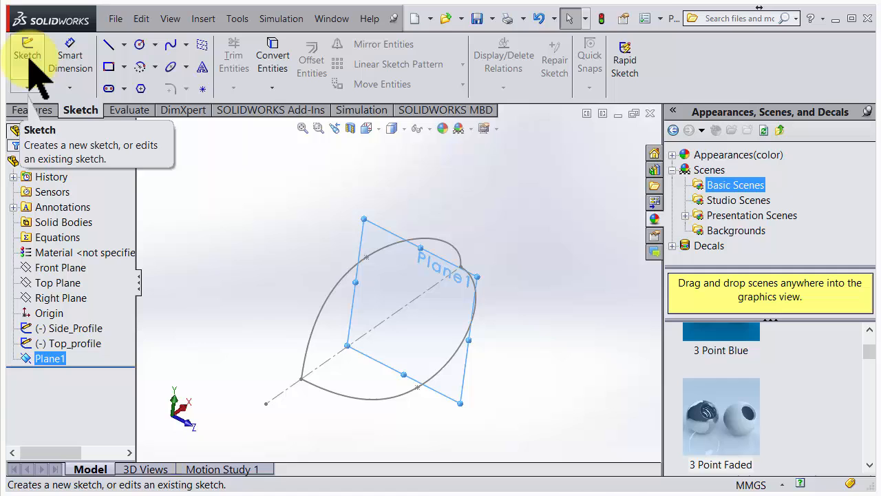
Step: In a new sketch on Plane1, lay a two-point spline from the arch top down toward the centerline
left_click(27, 56)
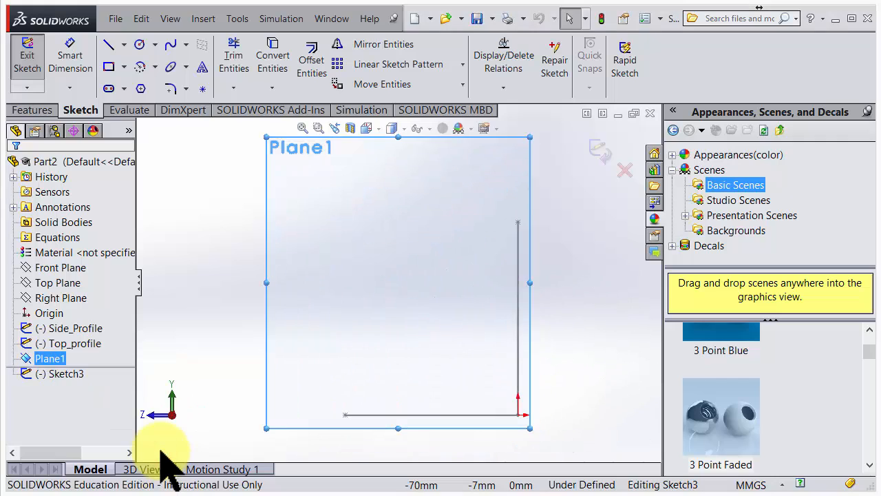
mouse_move(270, 295)
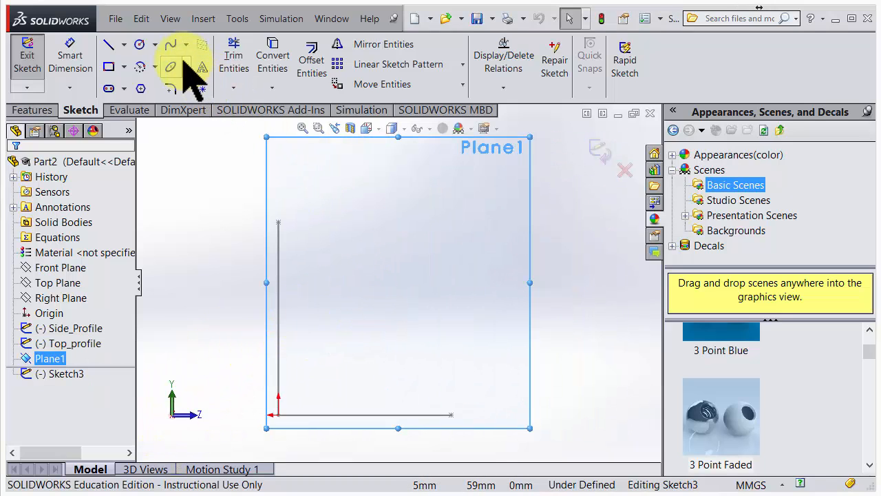
left_click(171, 44)
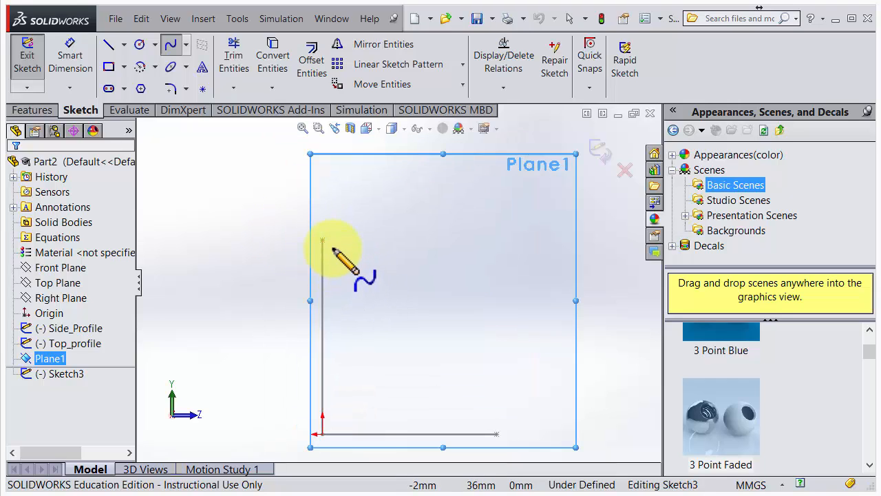
left_click(334, 254)
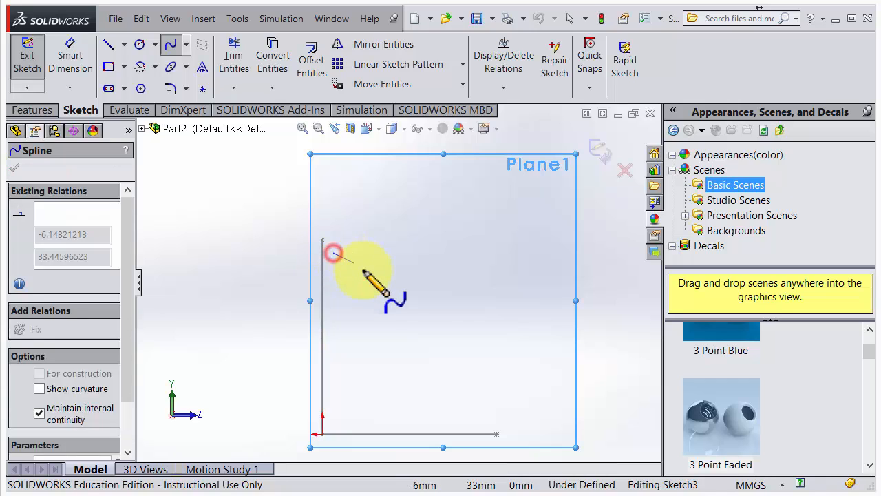
left_click_drag(333, 255, 484, 427)
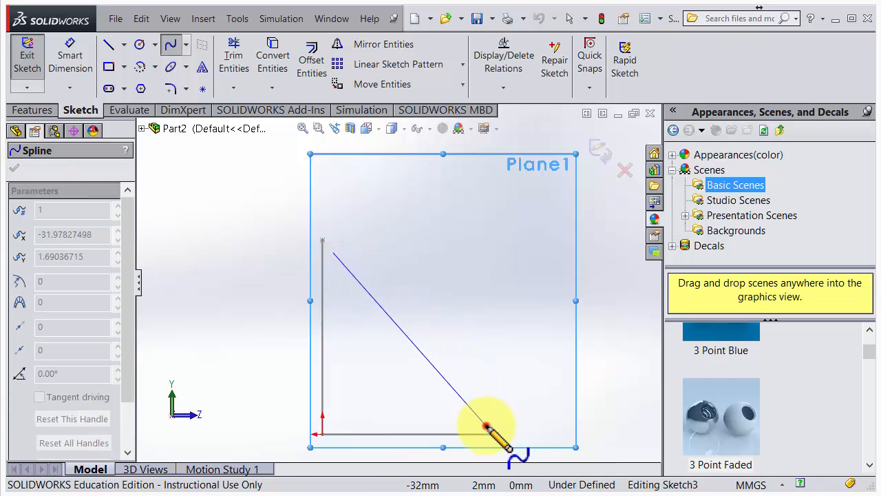
left_click_drag(485, 424, 503, 385)
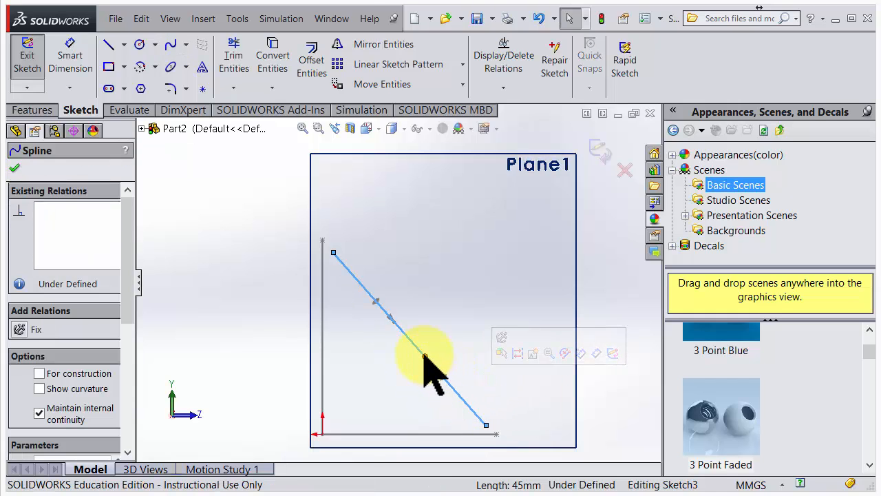
Step: Drag the spline's handles to bend it into a rounded cross-section curve
left_click_drag(424, 356, 403, 292)
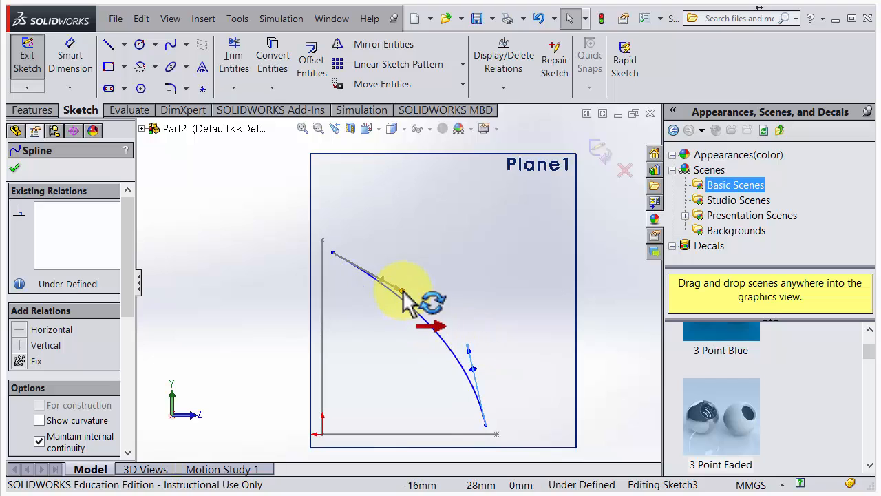
left_click_drag(402, 289, 455, 338)
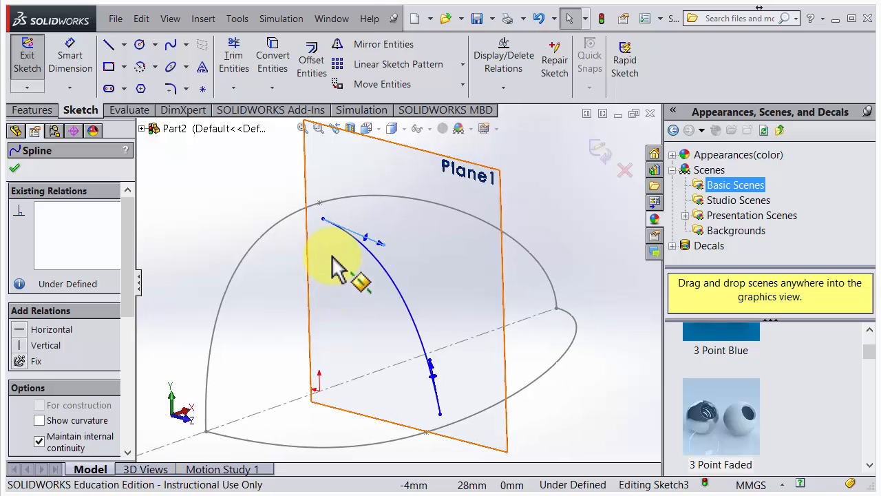
mouse_move(333, 285)
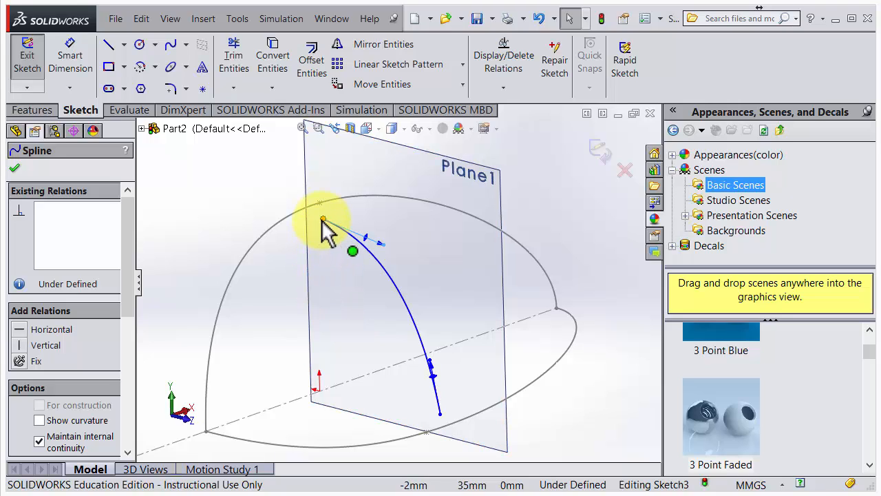
Step: Pierce the spline's top endpoint onto Side_Profile and its lower endpoint onto Top_profile
left_click(321, 219)
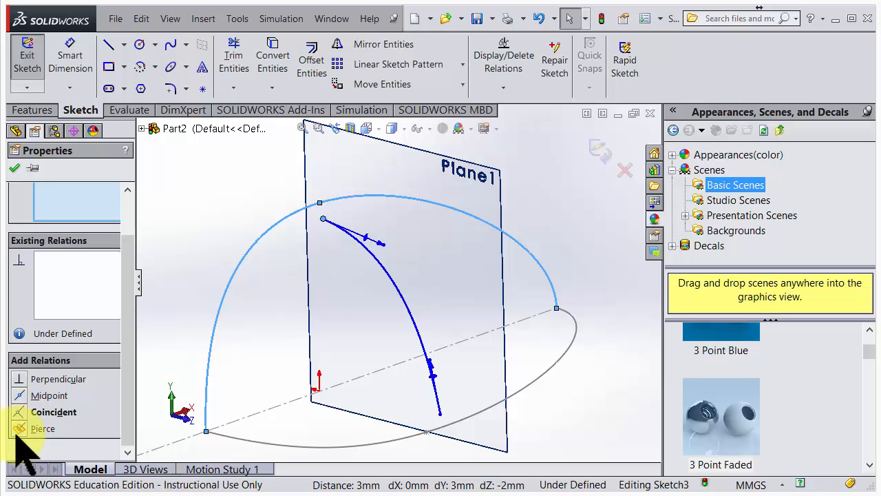
left_click(41, 427)
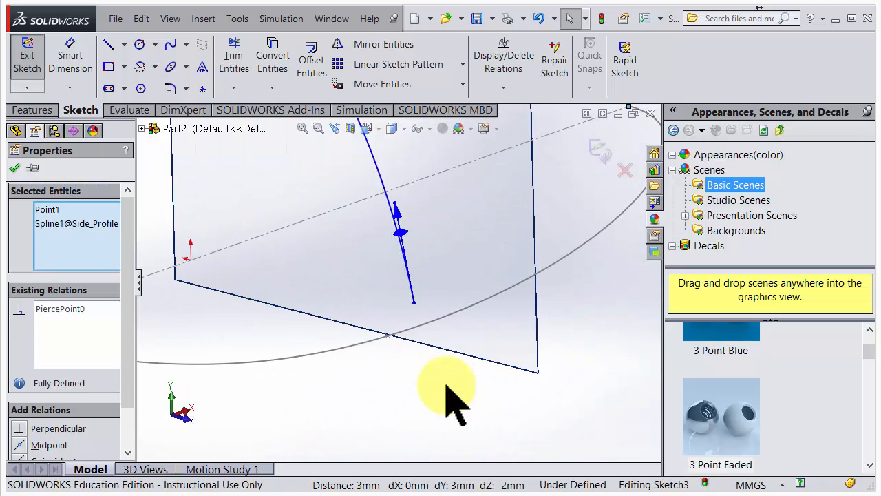
left_click(413, 303)
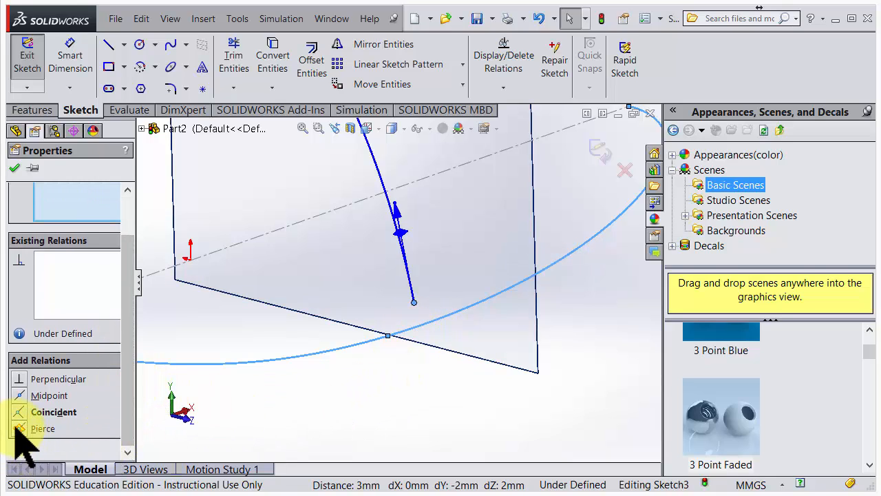
left_click(43, 427)
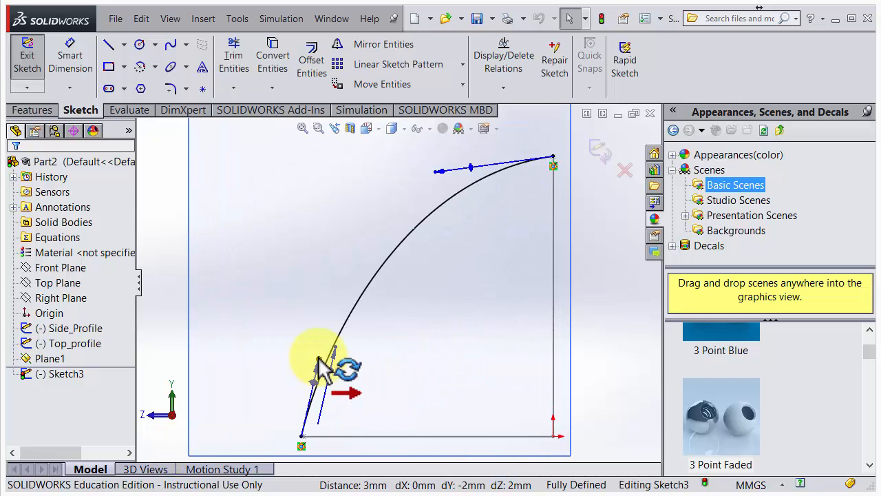
Step: Make the spline's tangent handle at the top point horizontal and confirm the relation
left_click(318, 360)
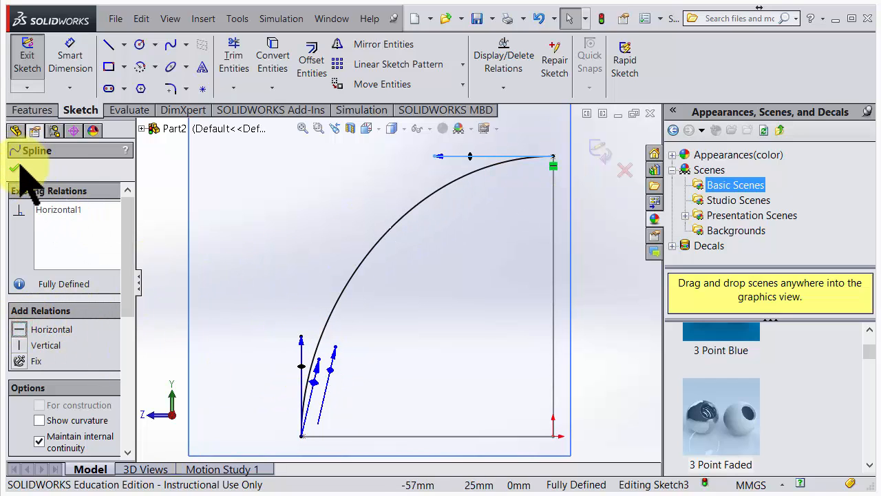
left_click(13, 168)
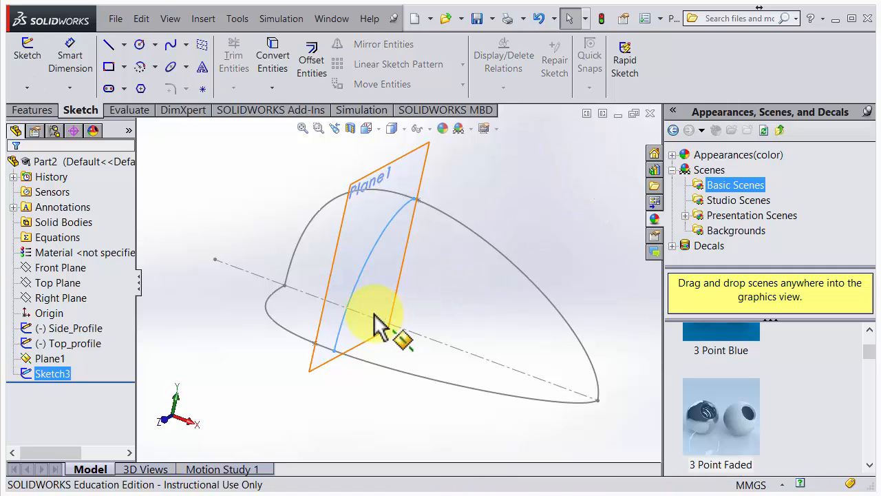
Step: Rename Sketch3 to Guide_Curve in the tree and hide Plane1
left_click_drag(379, 317, 420, 386)
type("G")
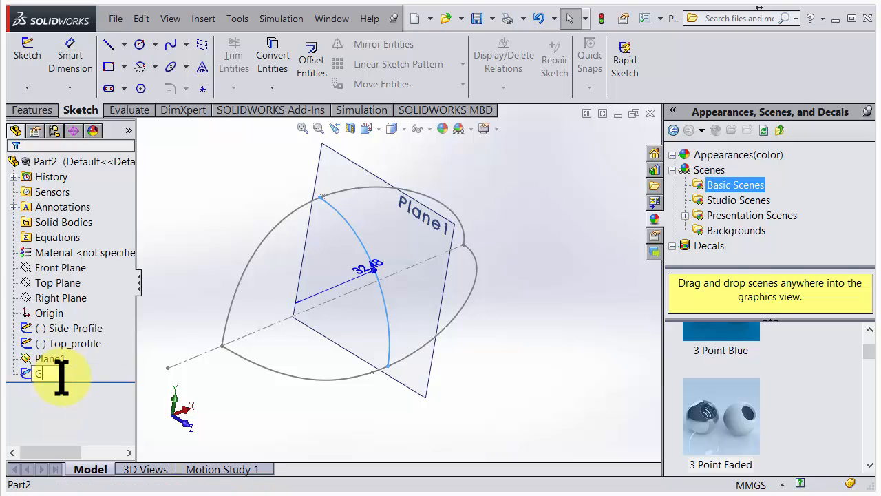
type("uide Cur")
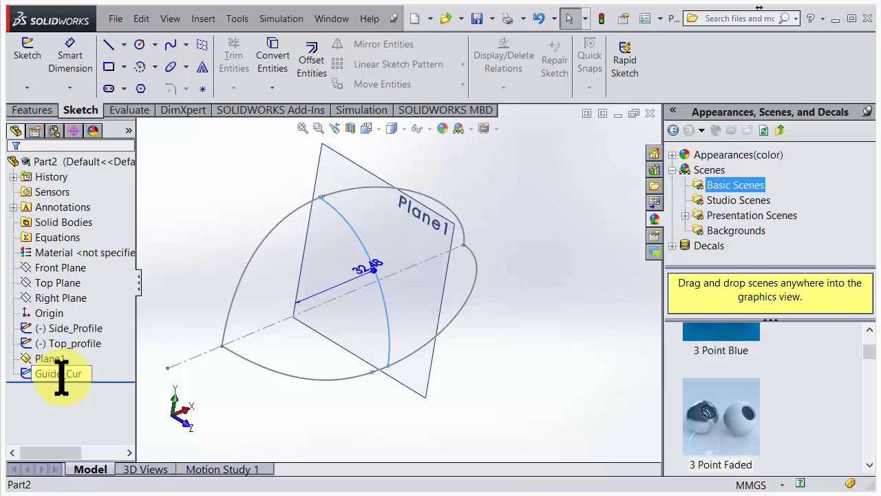
left_click(55, 375)
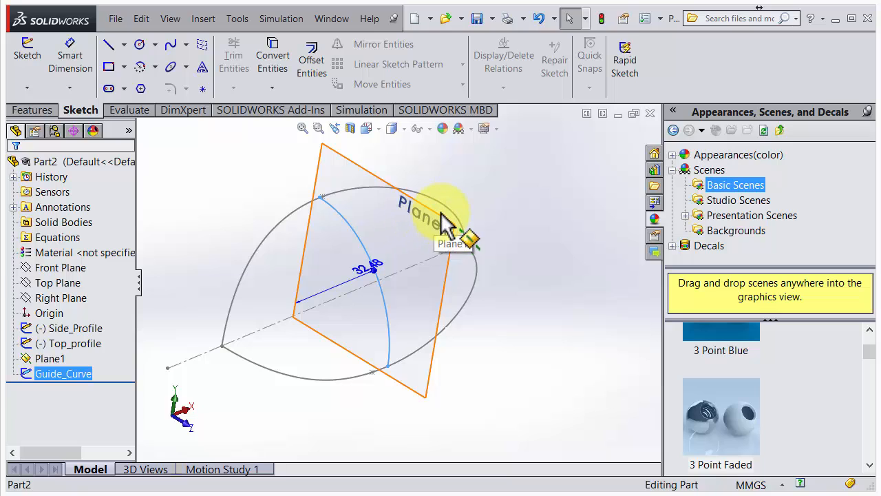
right_click(441, 220)
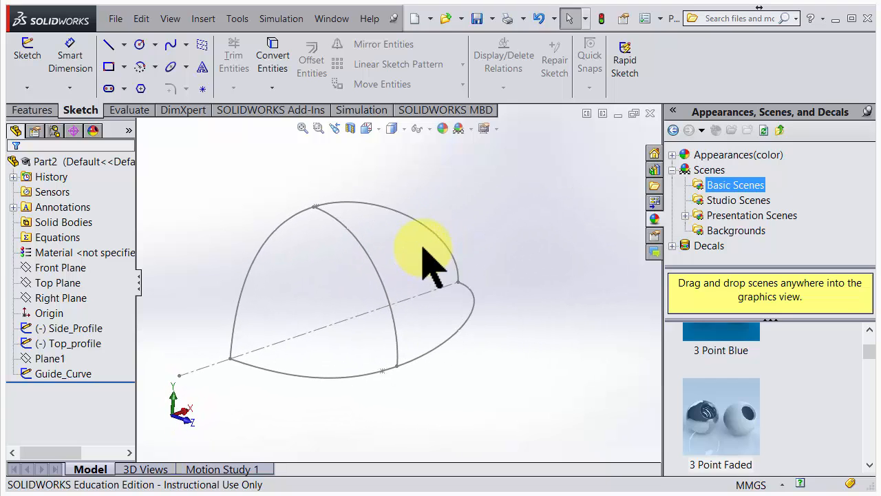
mouse_move(447, 264)
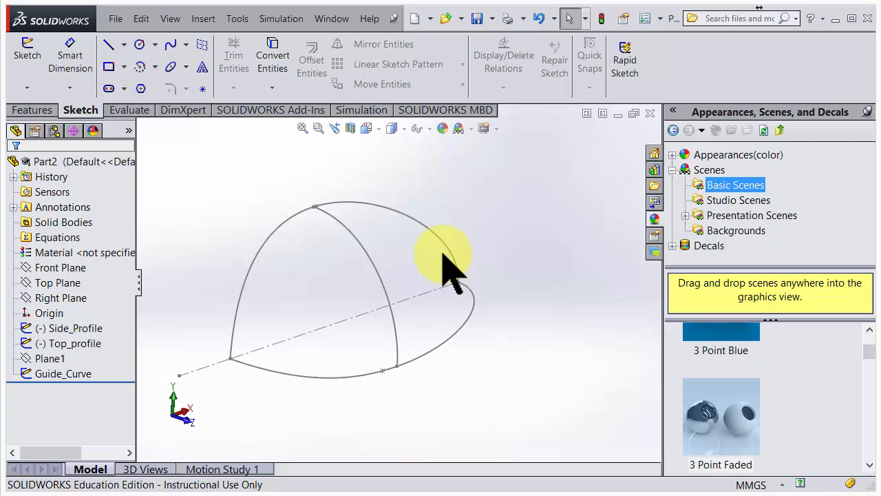
mouse_move(32, 111)
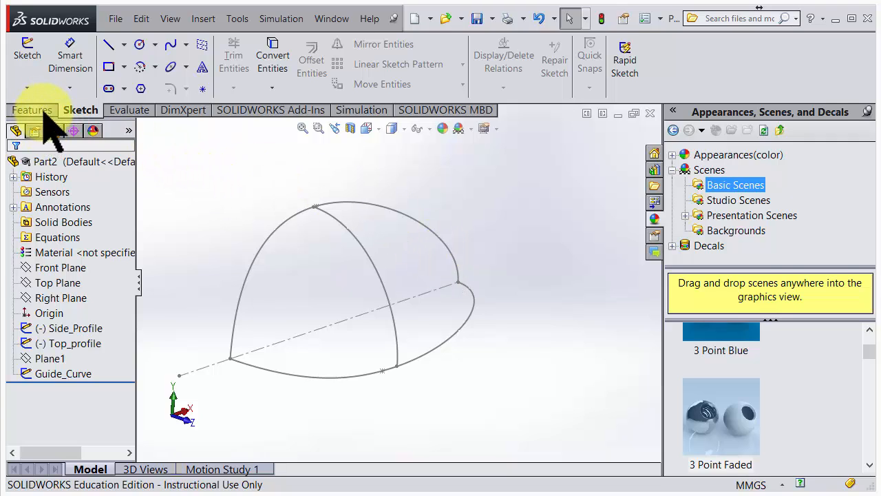
Step: Switch to the Features commands and start Insert > Surface > Loft
left_click(33, 111)
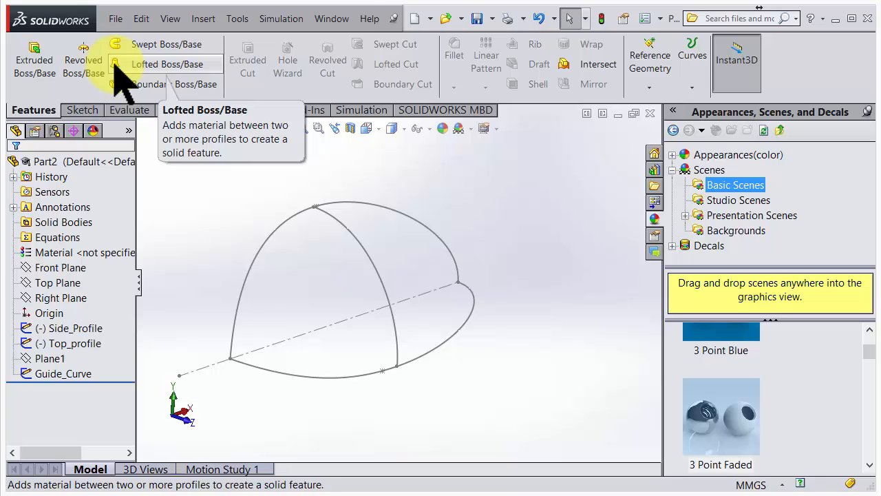
mouse_move(204, 19)
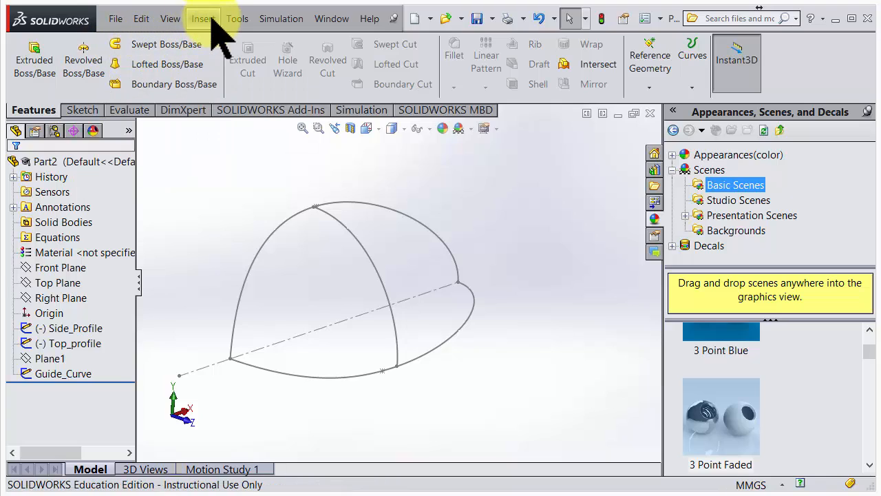
left_click(203, 19)
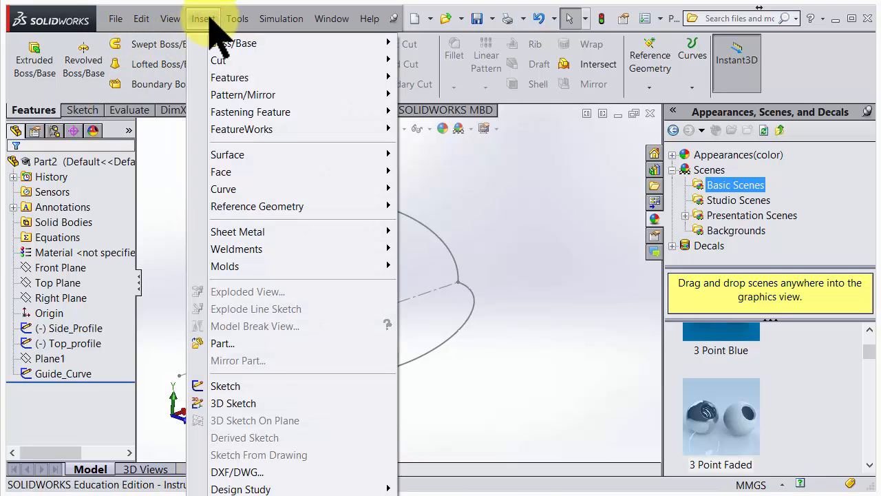
mouse_move(229, 87)
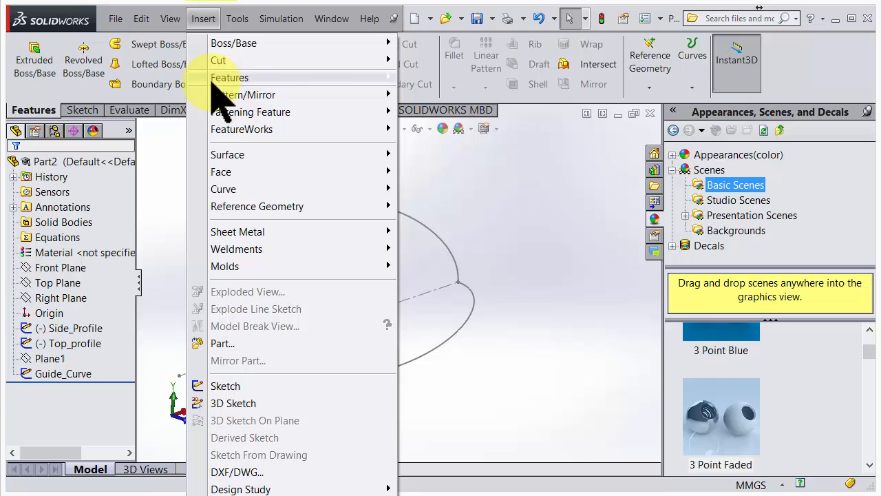
mouse_move(227, 154)
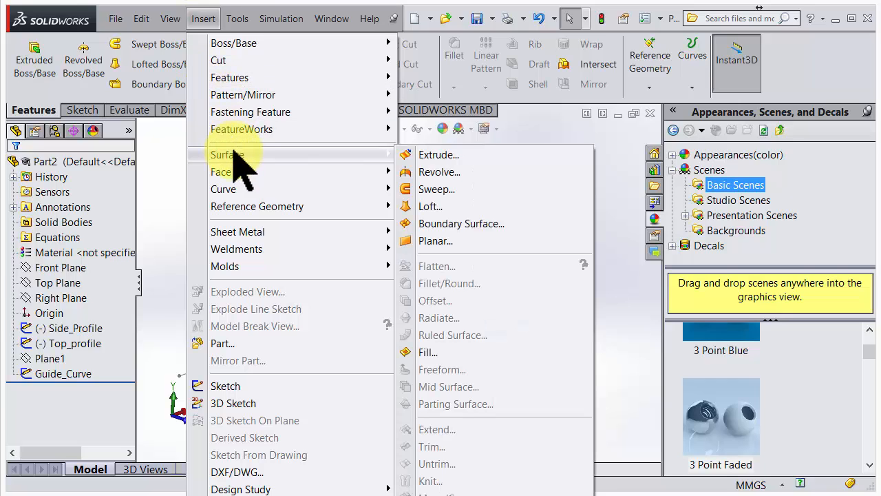
mouse_move(358, 165)
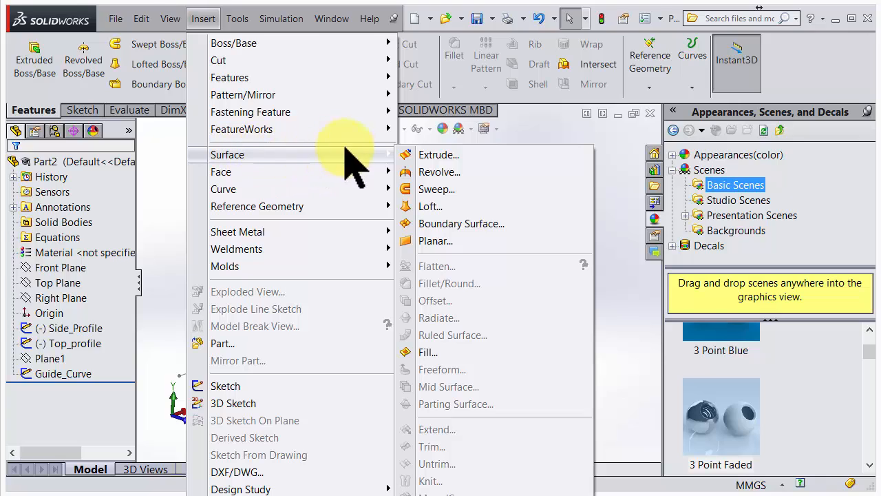
mouse_move(447, 284)
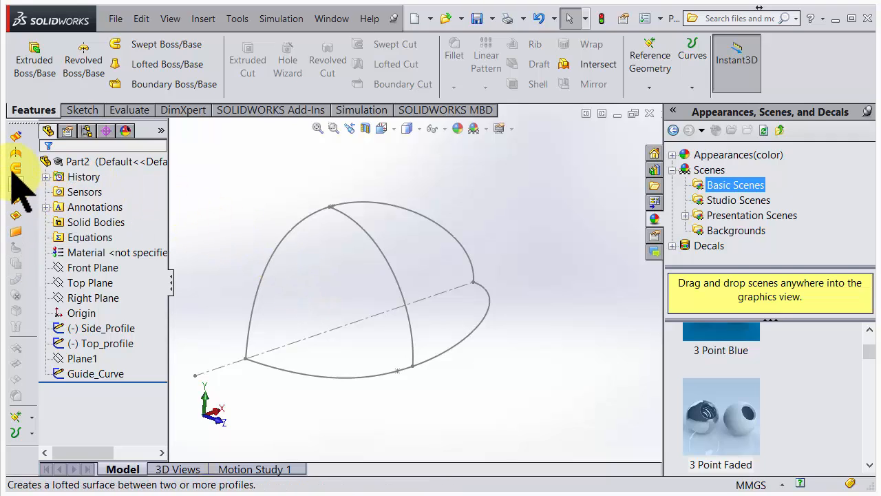
mouse_move(15, 185)
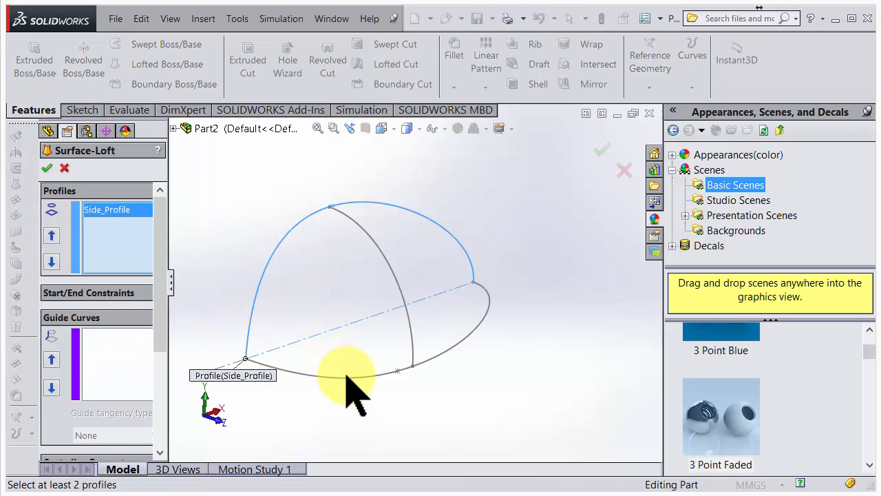
Step: Loft between Side_Profile and Top_profile with Normal To Profile start and end constraints, start tangent length 1.2
left_click(397, 369)
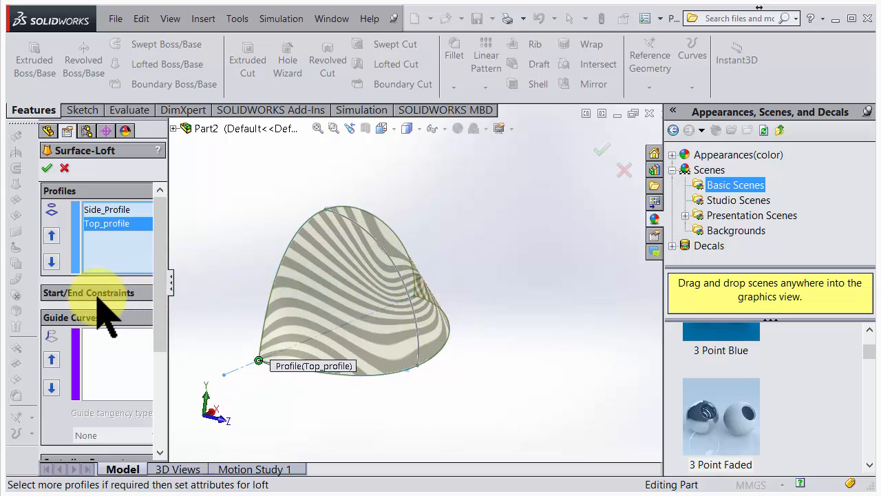
left_click(88, 291)
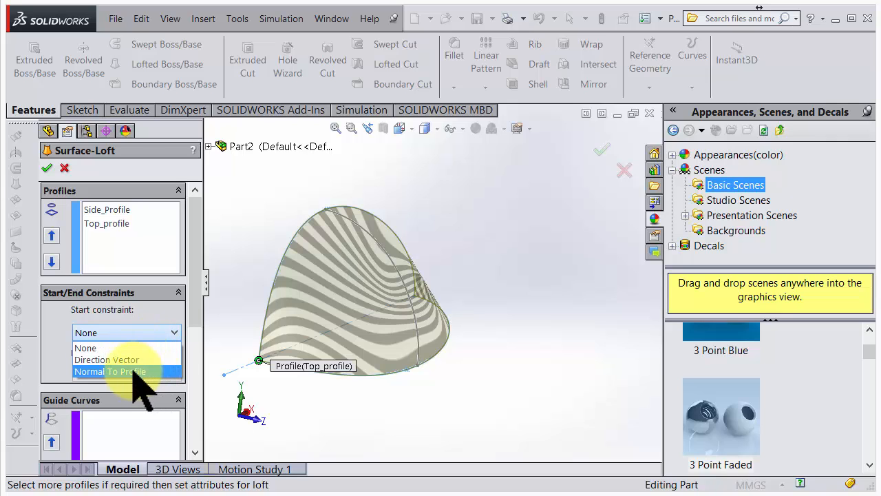
left_click(110, 372)
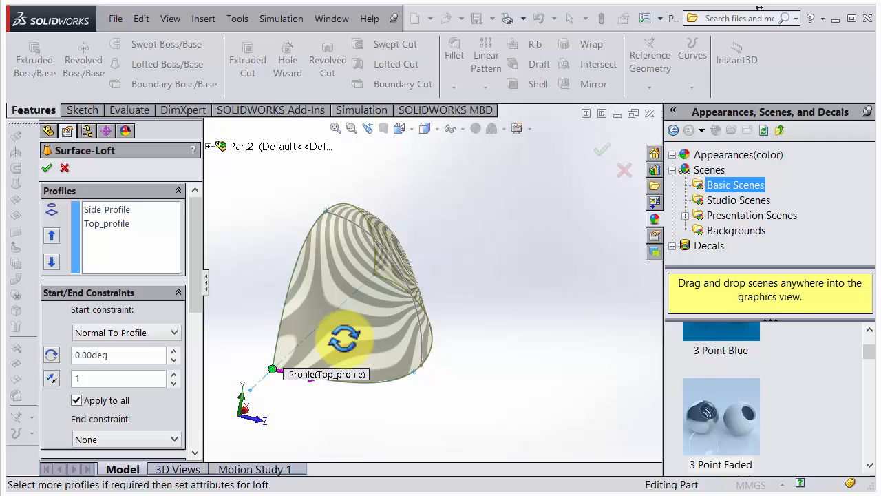
left_click_drag(344, 338, 352, 361)
type(".2")
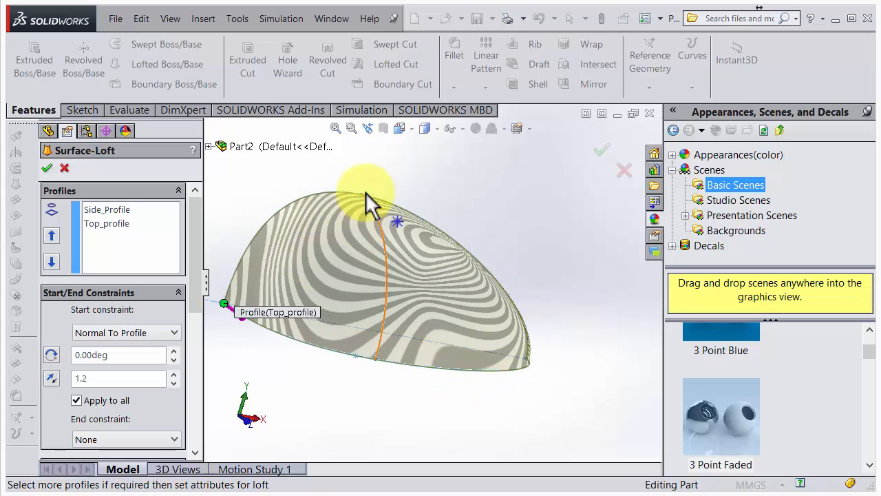
left_click_drag(372, 193, 365, 300)
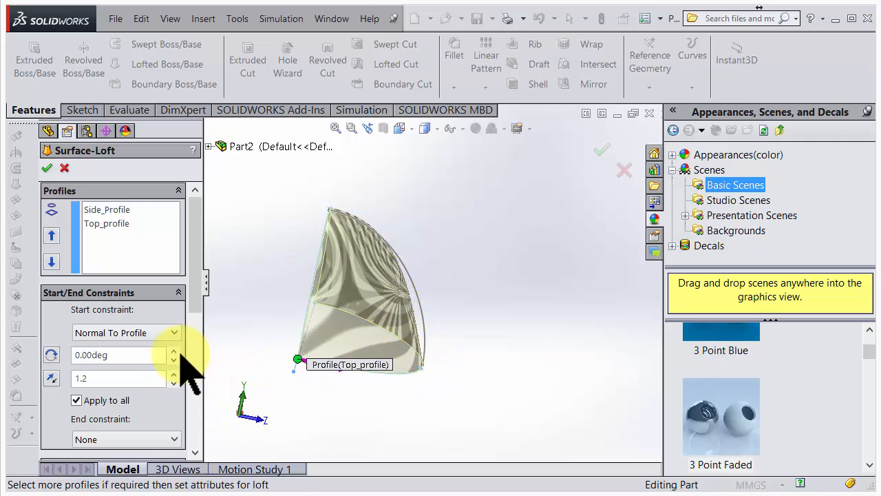
scroll("down", 3)
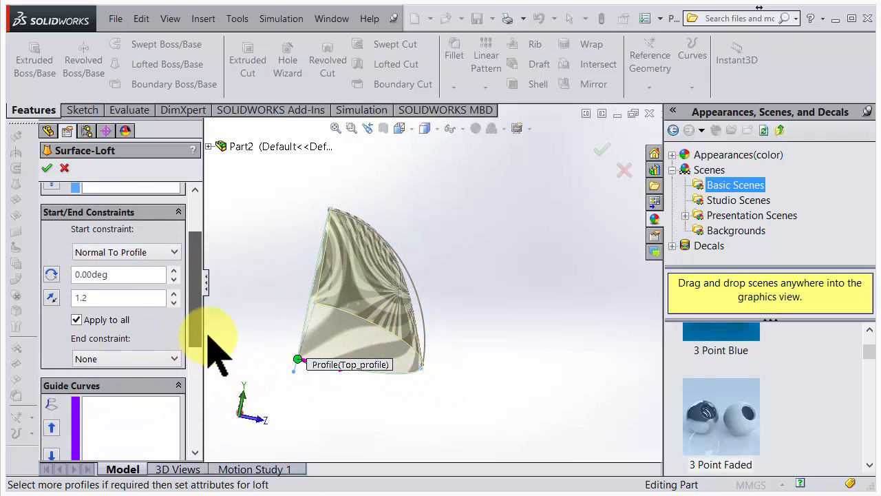
left_click(127, 359)
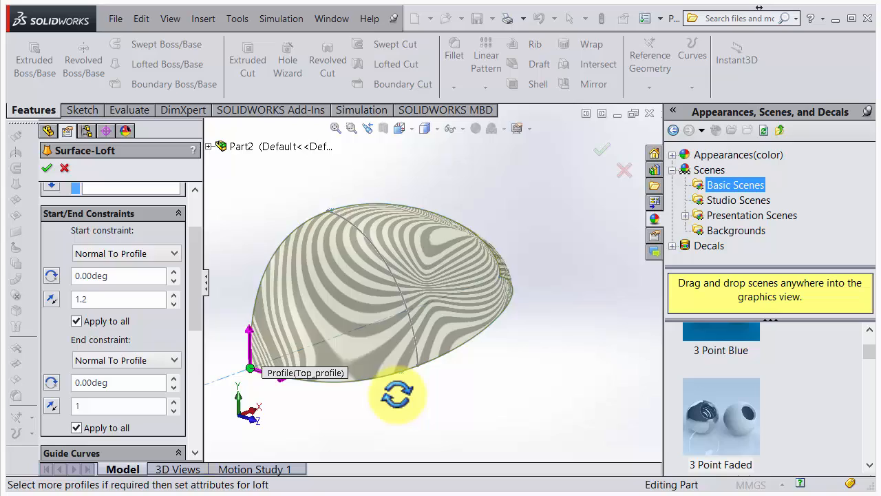
left_click_drag(397, 394, 275, 324)
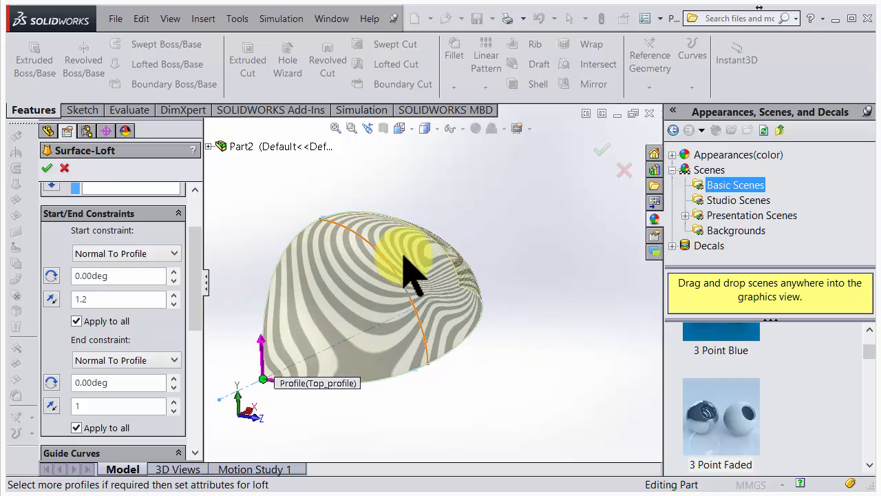
left_click_drag(407, 275, 447, 327)
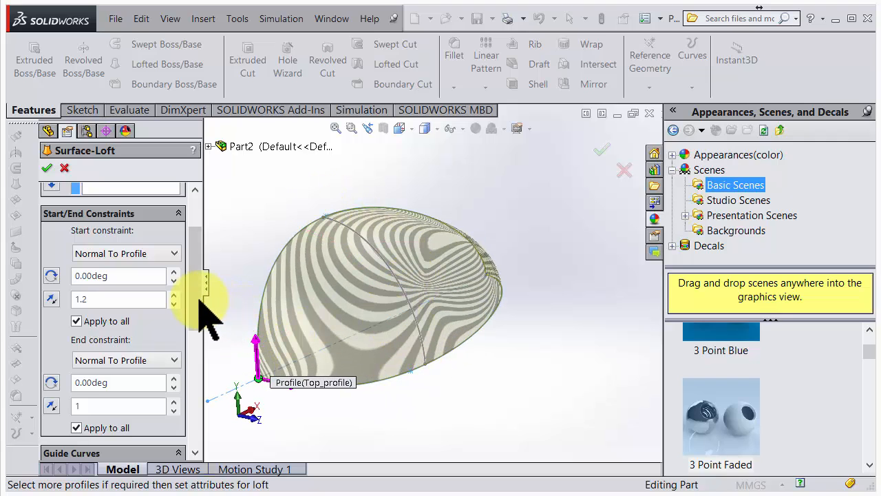
Step: Add Guide_Curve as the loft's guide curve and accept it as Surface-Loft1
scroll("down", 3)
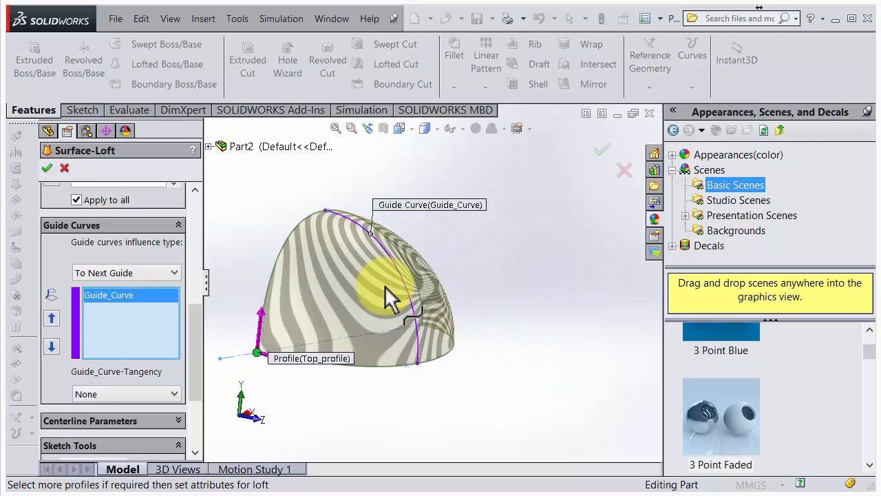
left_click(47, 168)
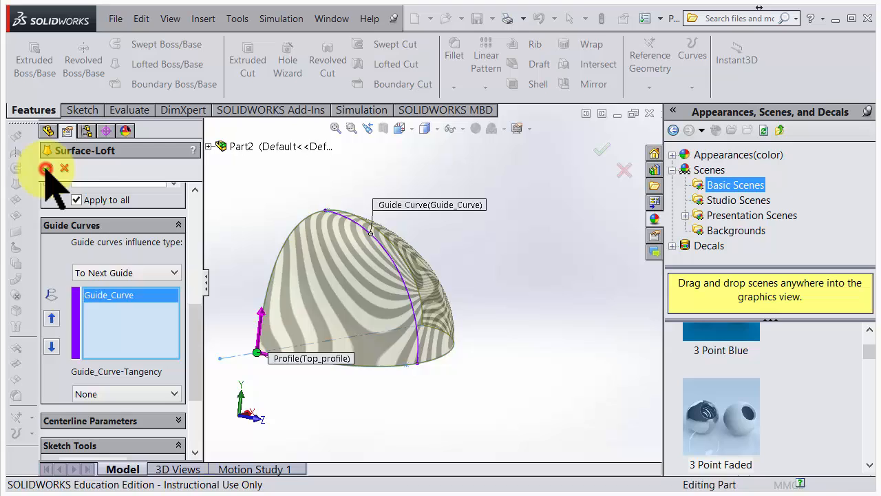
left_click(47, 168)
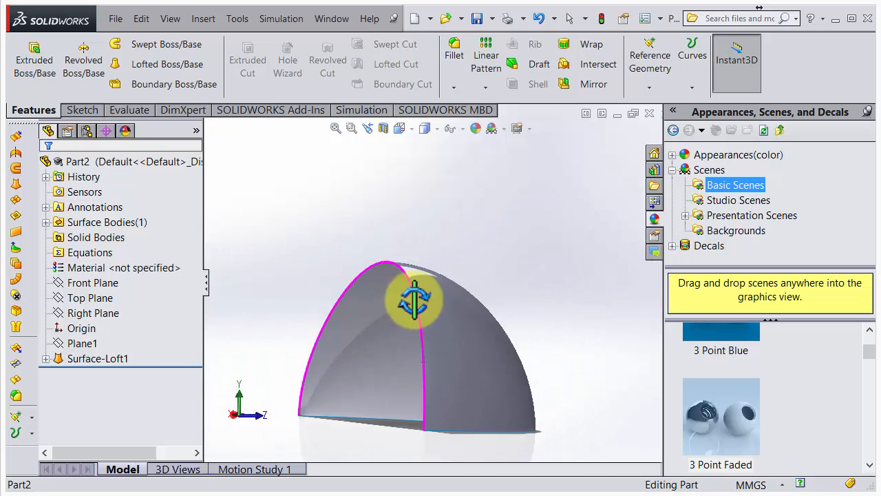
Step: Orbit the model to view the open side of the dome
left_click_drag(413, 300, 402, 278)
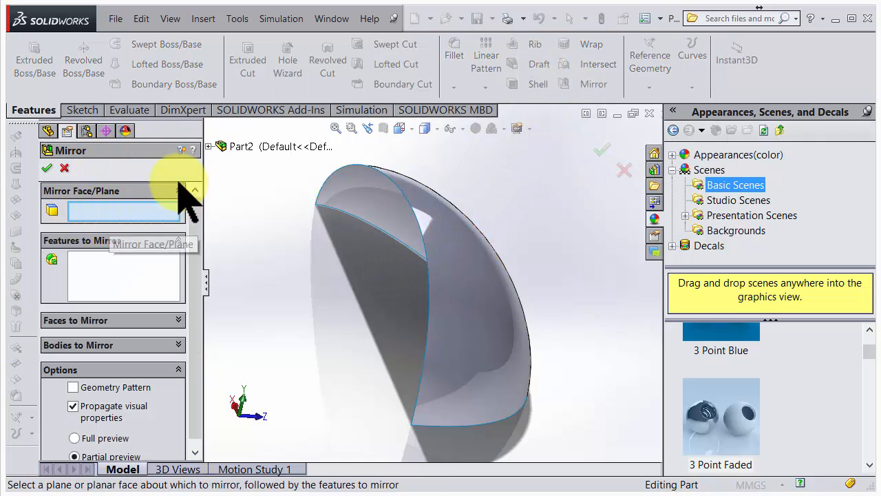
Step: Mirror the Surface-Loft1 body across the Front Plane to create Mirror1
left_click(219, 146)
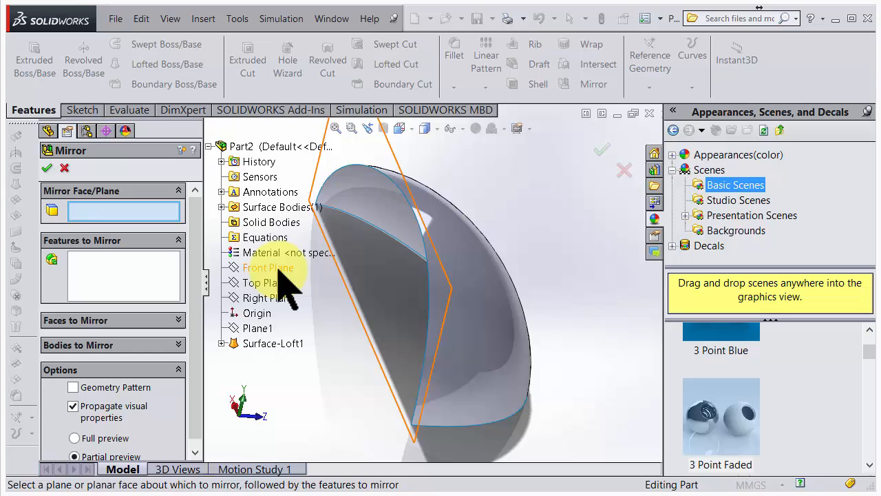
left_click(268, 267)
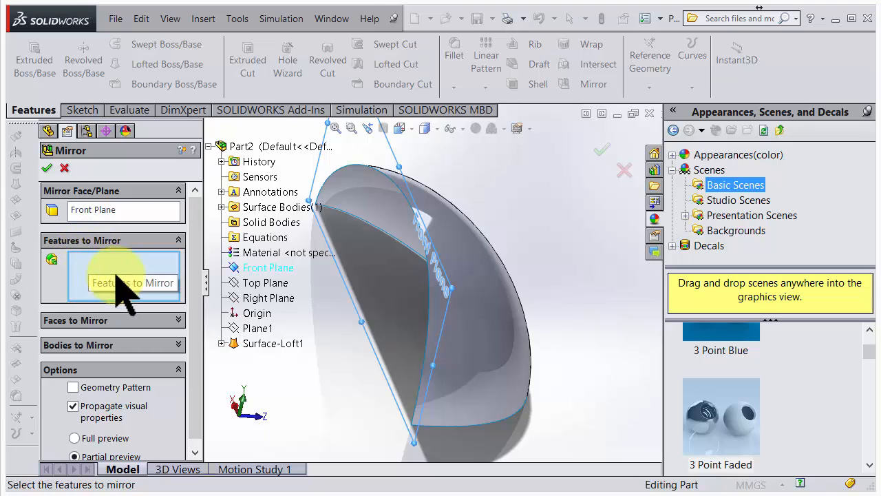
mouse_move(110, 276)
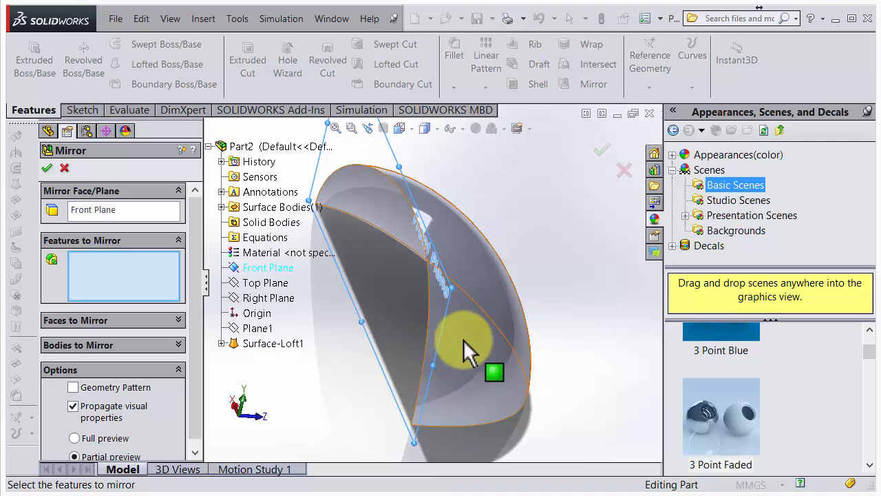
mouse_move(460, 339)
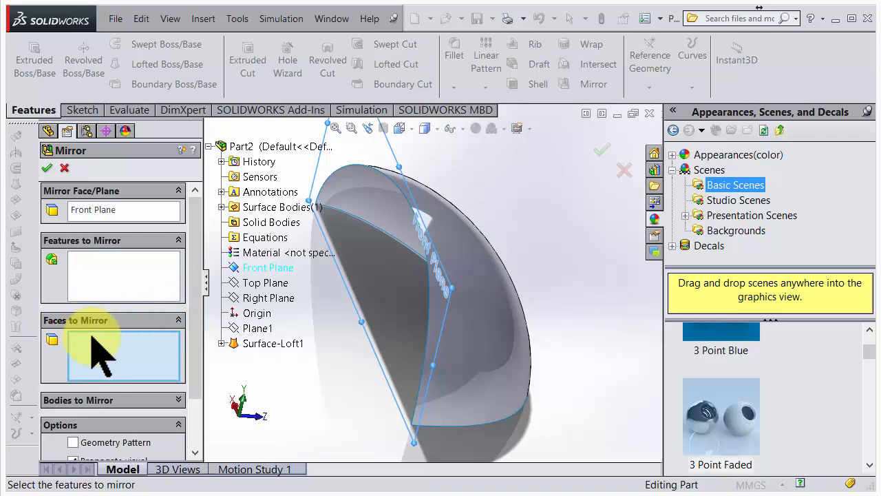
left_click(481, 332)
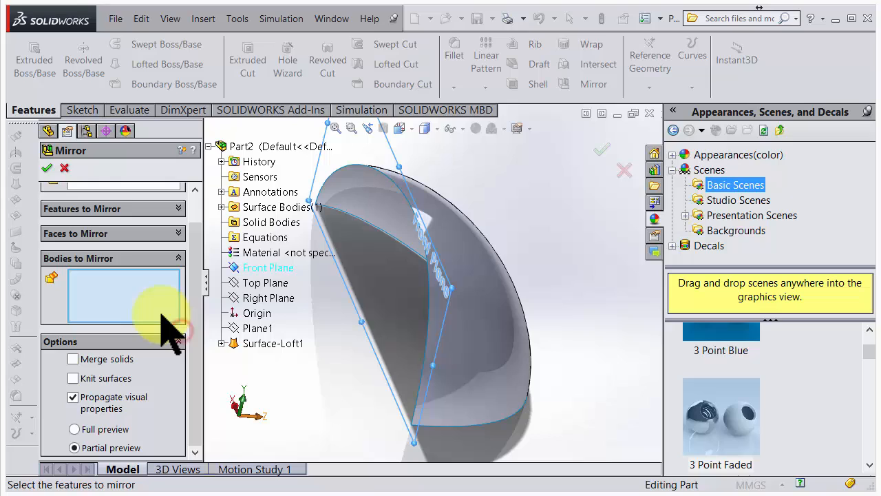
mouse_move(124, 296)
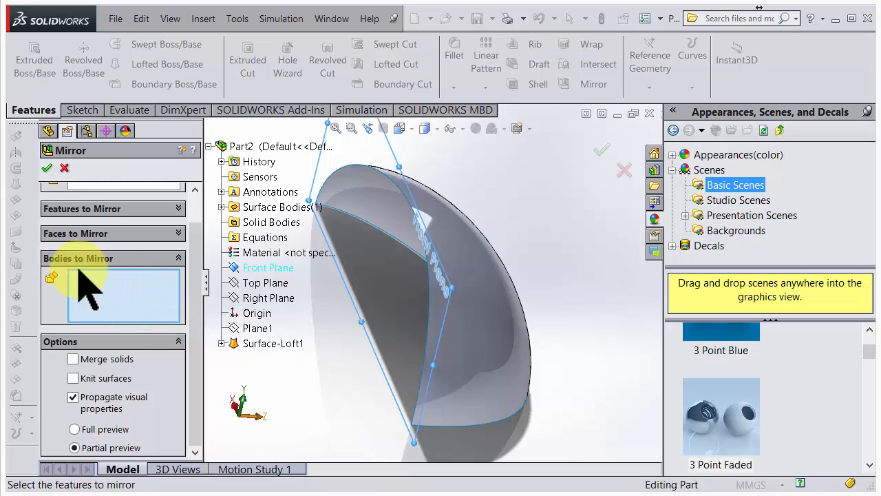
mouse_move(135, 303)
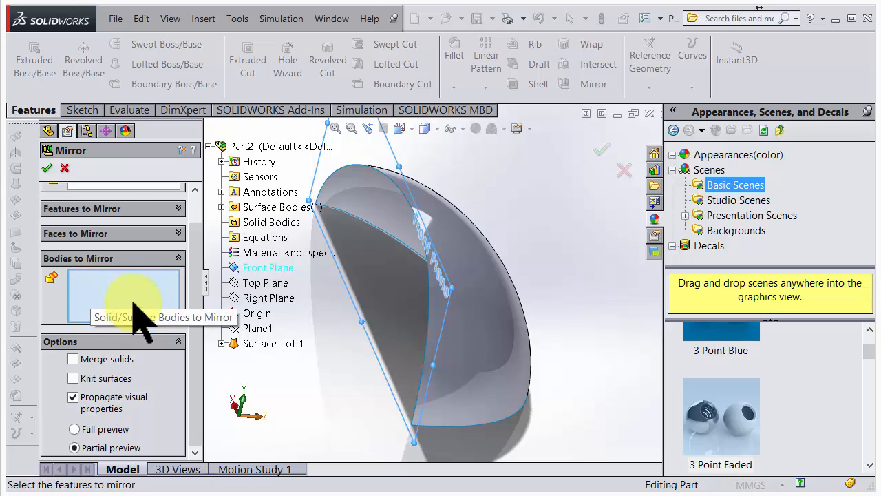
left_click(469, 362)
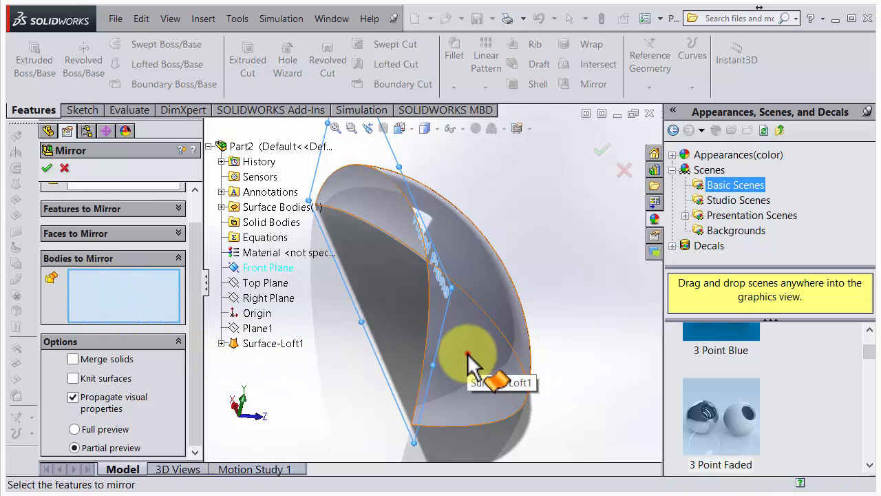
left_click(467, 356)
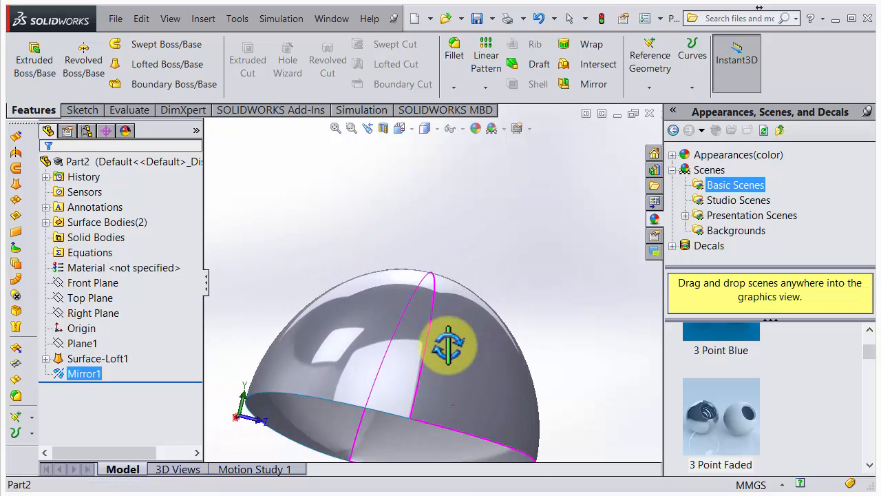
left_click_drag(447, 344, 375, 383)
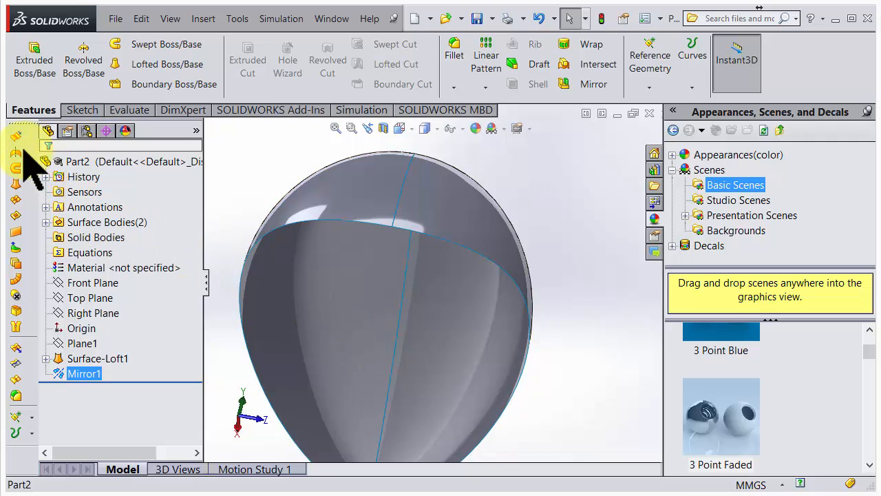
mouse_move(15, 137)
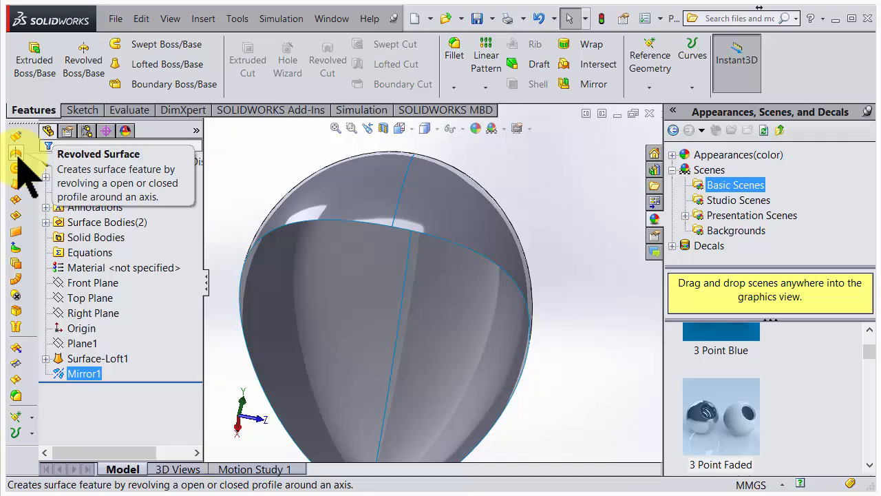
mouse_move(17, 186)
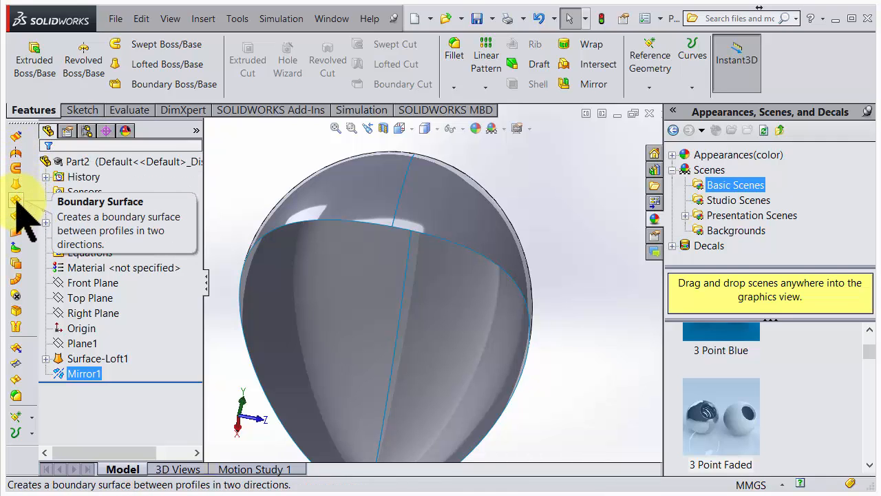
mouse_move(15, 214)
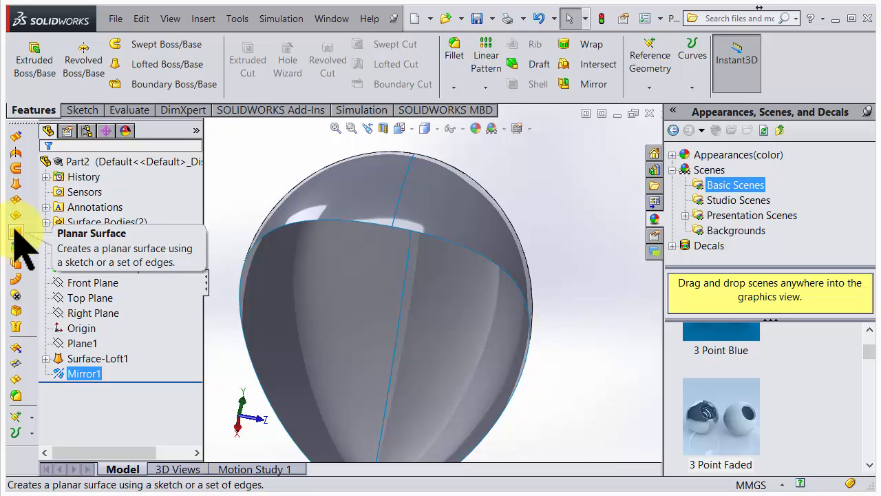
mouse_move(16, 200)
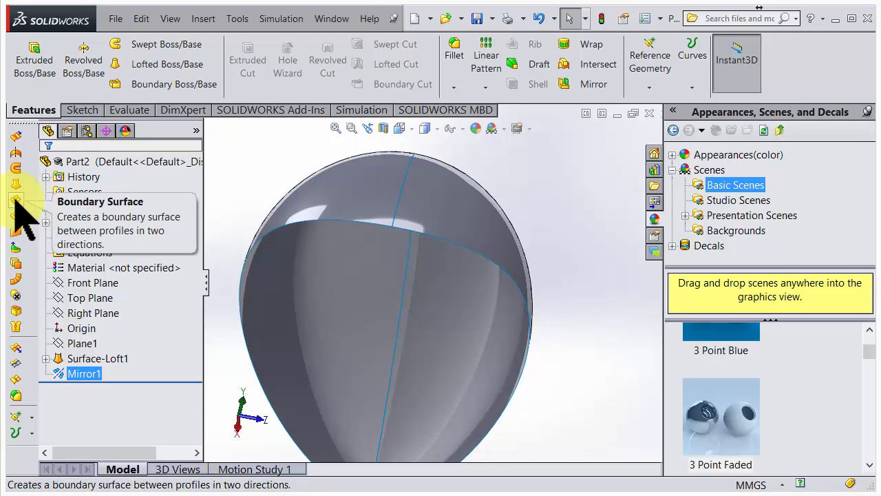
mouse_move(17, 231)
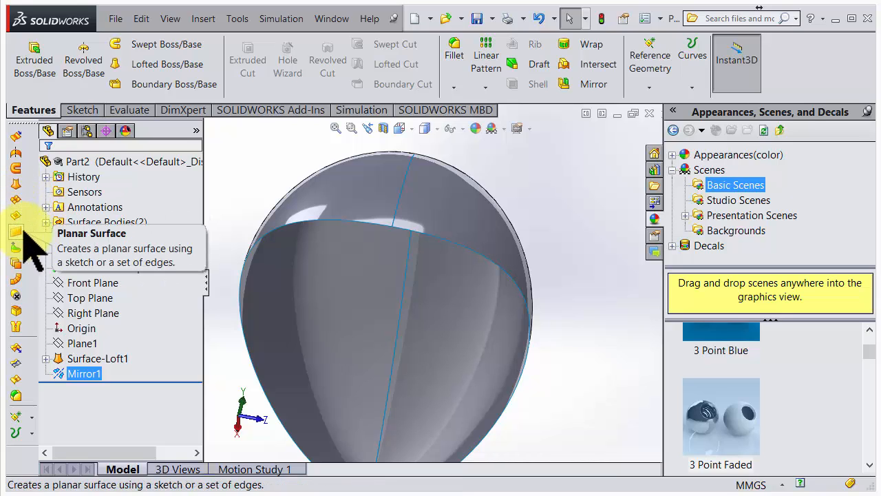
Step: Create planar Surface-Plane1 bounded by the shell's two bottom edges
left_click(17, 232)
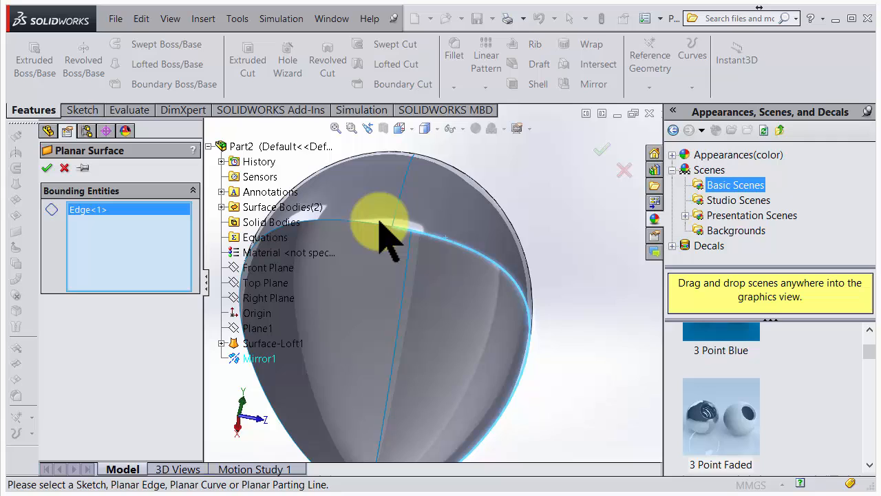
left_click(379, 237)
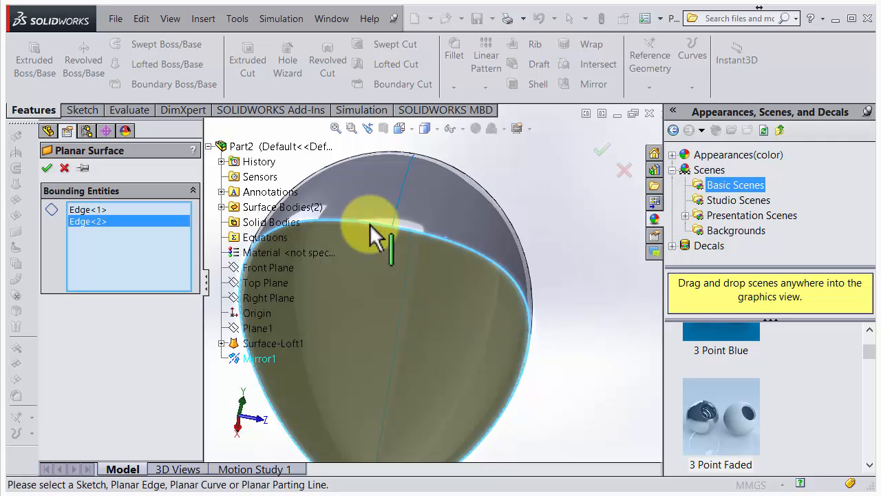
left_click(47, 168)
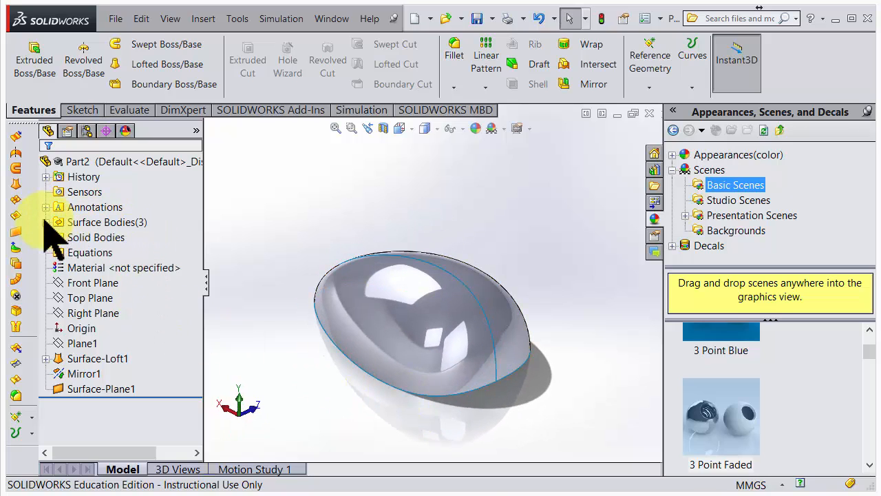
Step: Expand Surface Bodies(3), highlight the lofted and mirrored bodies, and start Knit Surface
left_click(110, 237)
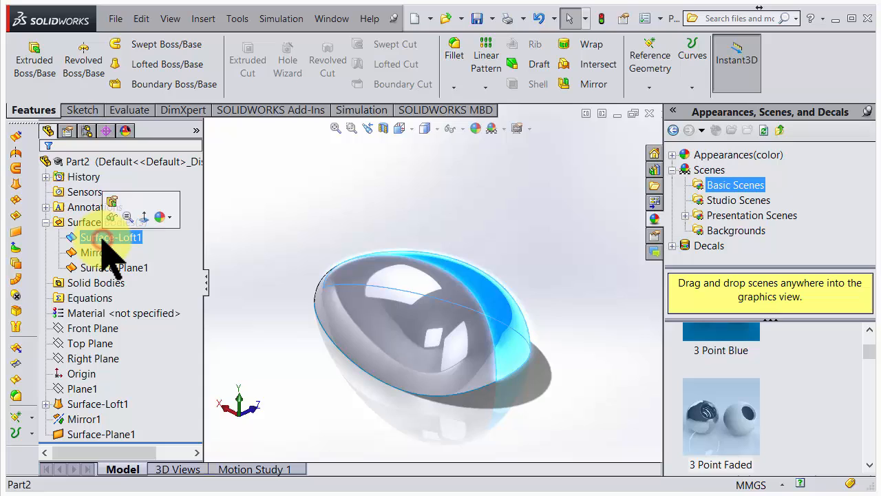
left_click(95, 252)
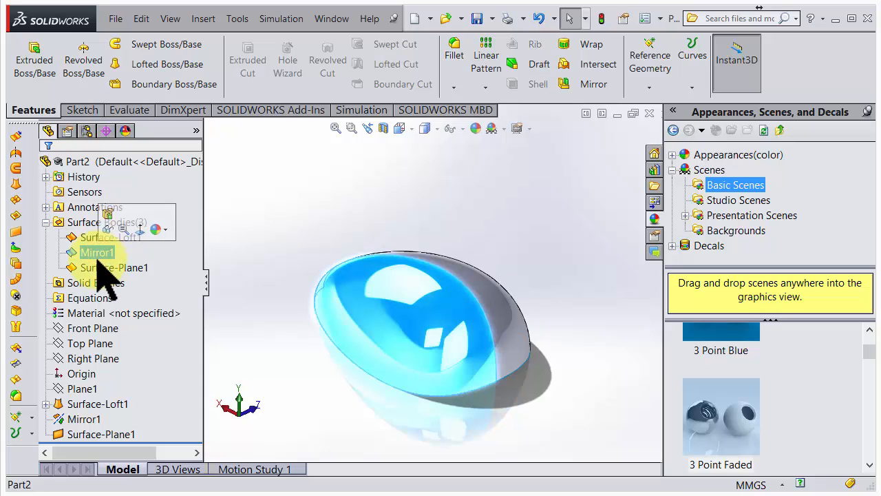
left_click(114, 267)
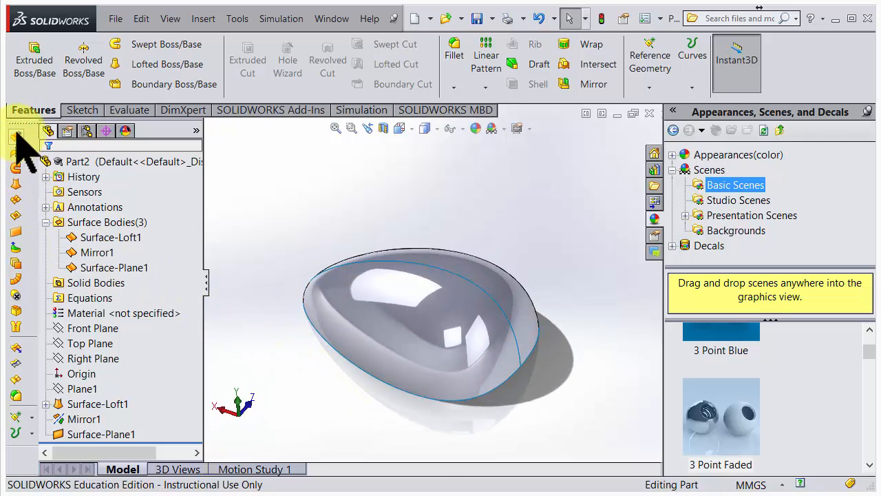
mouse_move(15, 265)
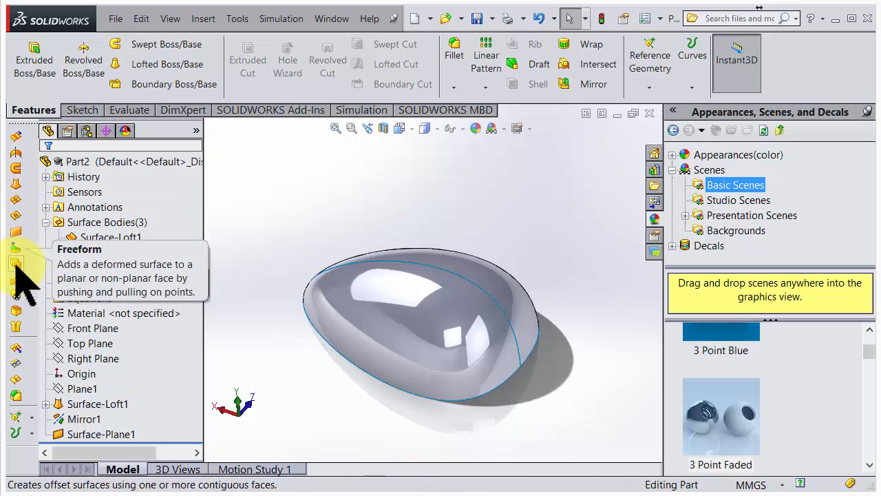
mouse_move(19, 327)
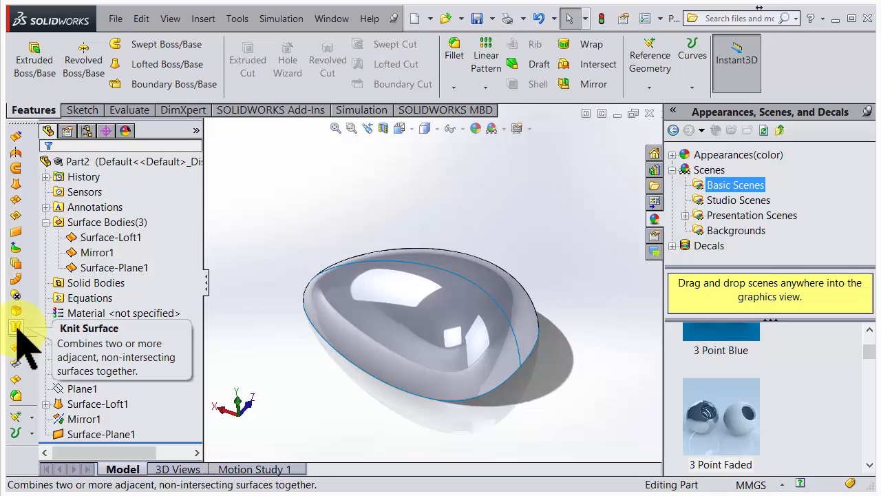
left_click(17, 314)
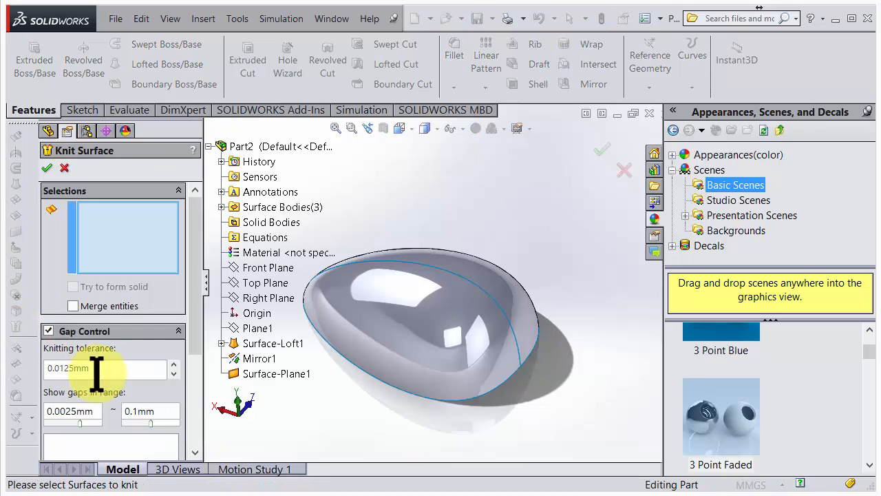
Step: Knit Mirror1, Surface-Loft1 and Surface-Plane1 with Try to form solid, producing Surface-Knit1
left_click(461, 276)
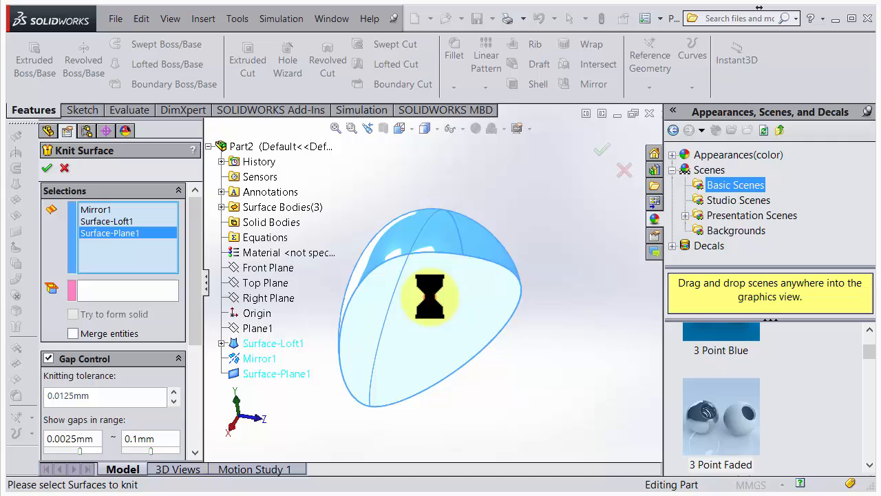
left_click_drag(429, 296, 414, 413)
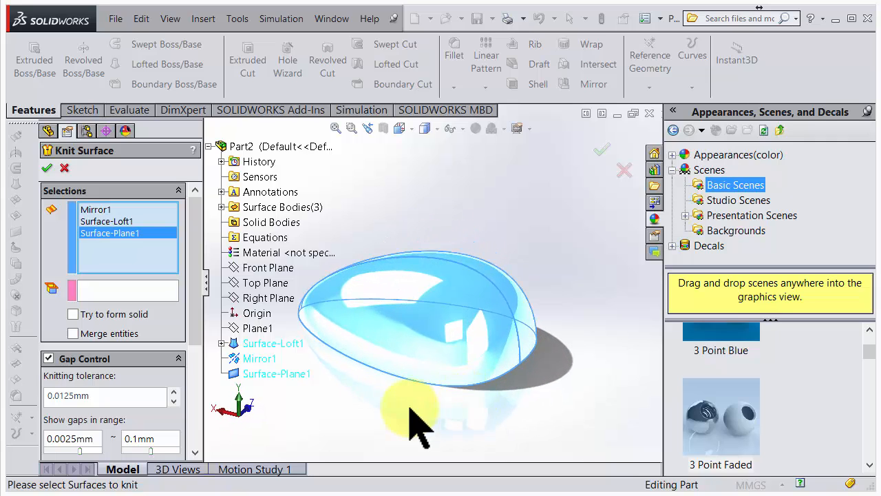
mouse_move(83, 324)
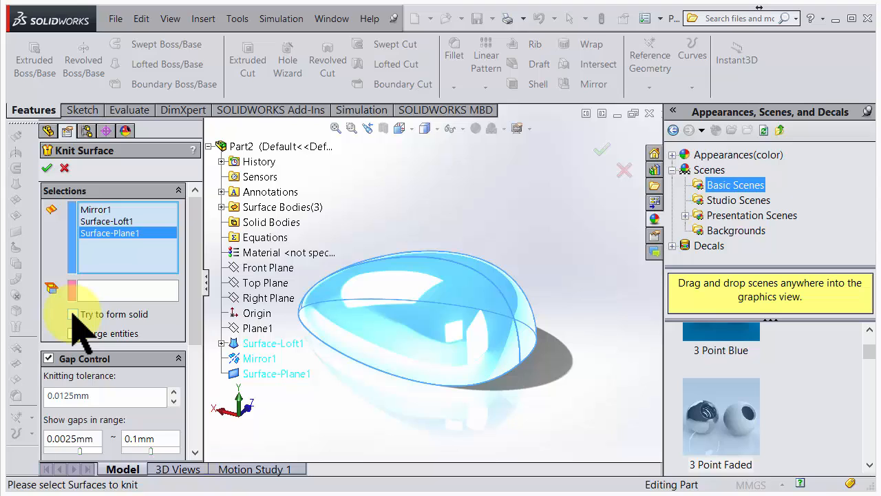
left_click(72, 314)
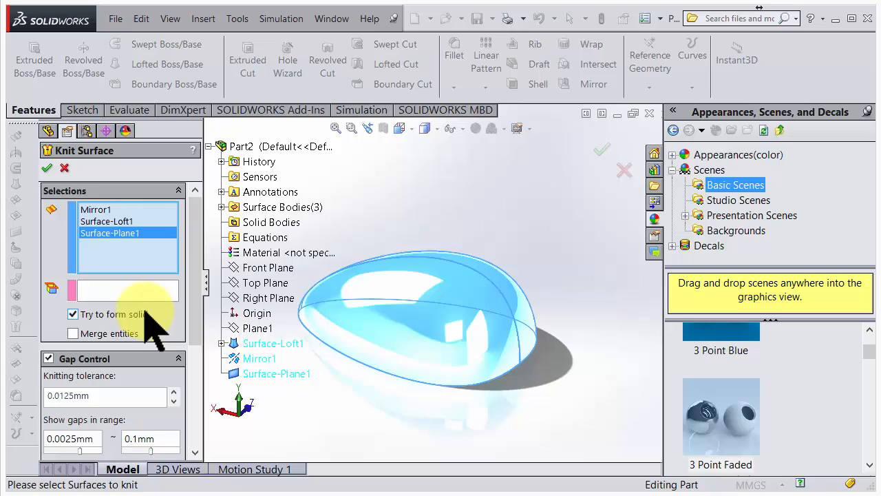
mouse_move(145, 324)
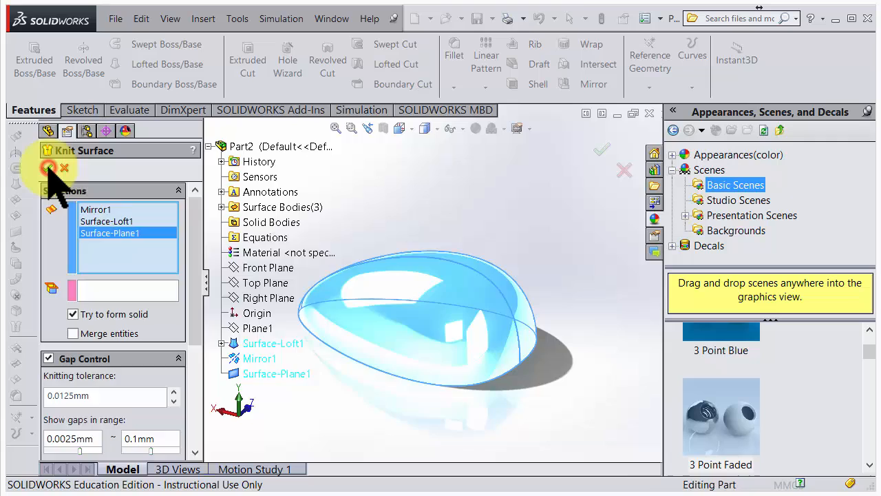
left_click(47, 168)
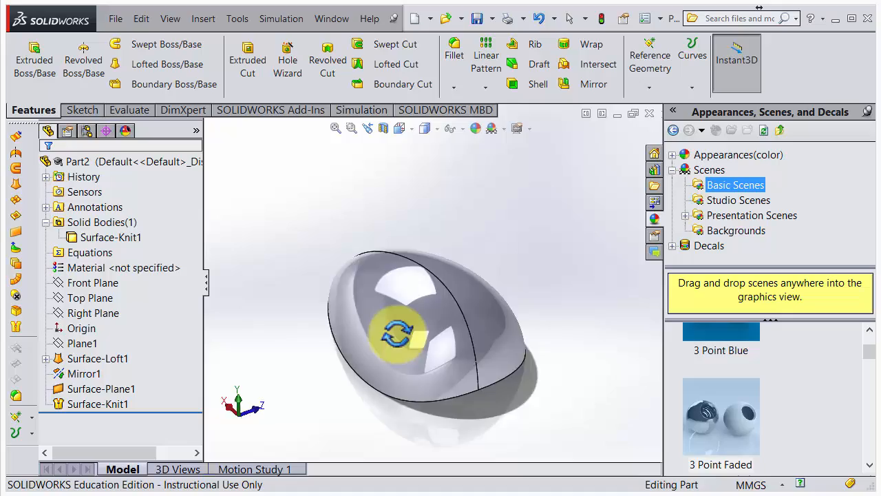
left_click_drag(400, 330, 374, 348)
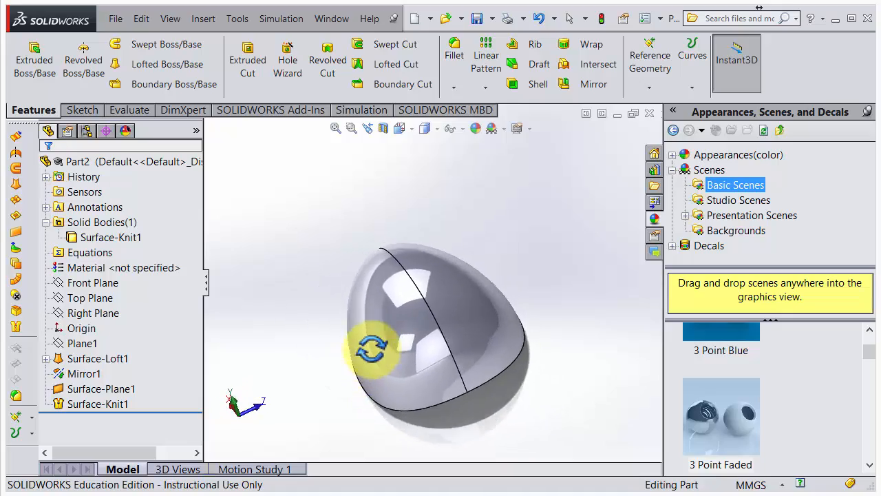